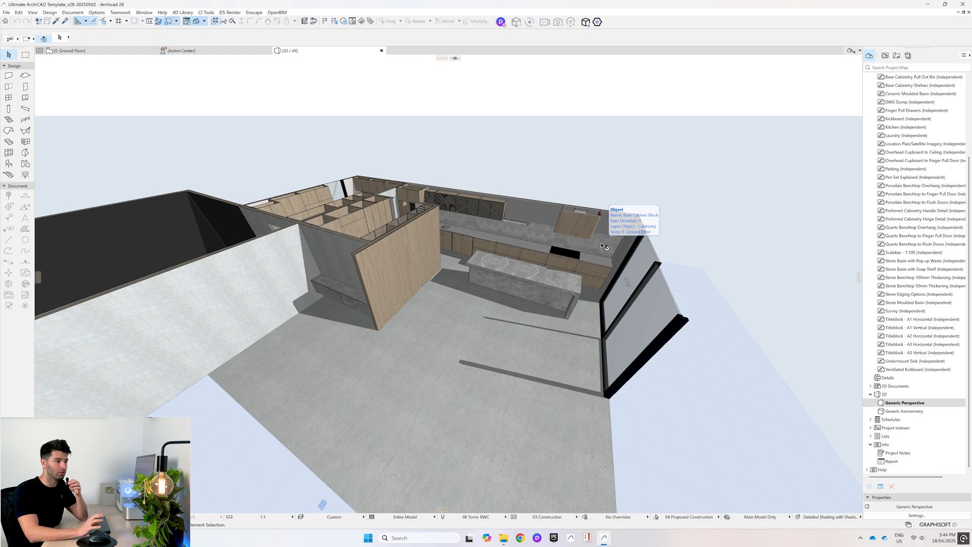
Show the View Map and expand the Cabinetry 2D Details Plumbing group
click(600, 248)
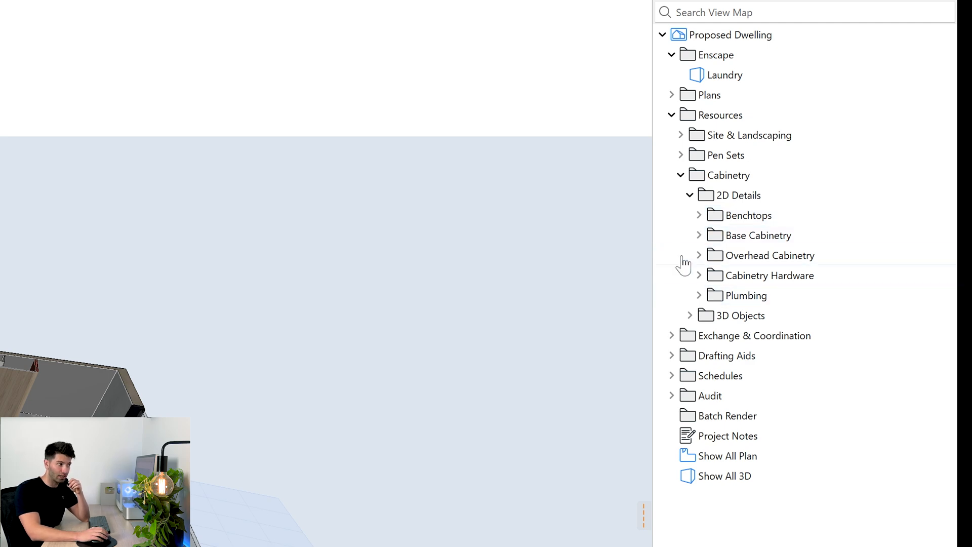
click(699, 296)
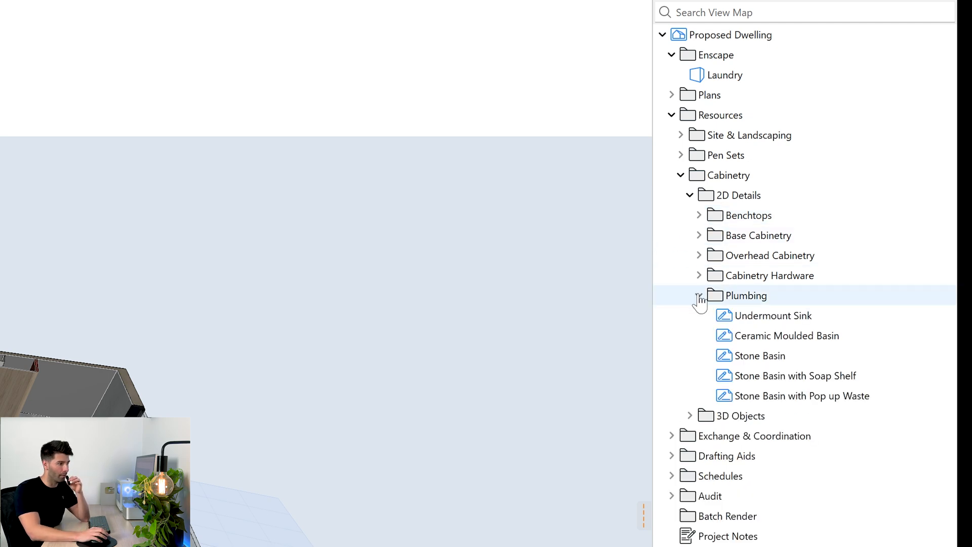
Open the Stone Basin with Pop up Waste detail from the Plumbing group
double_click(802, 395)
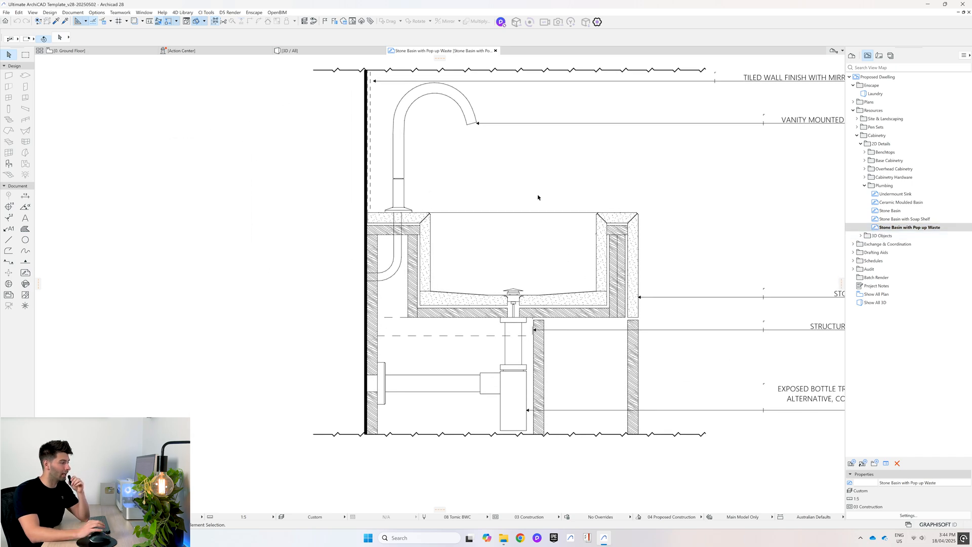
mouse_move(636, 249)
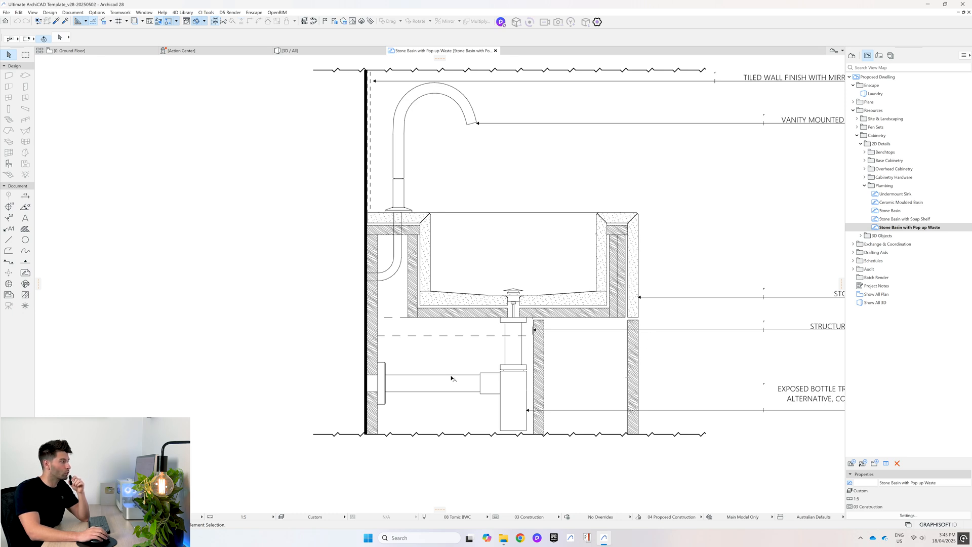
mouse_move(450, 156)
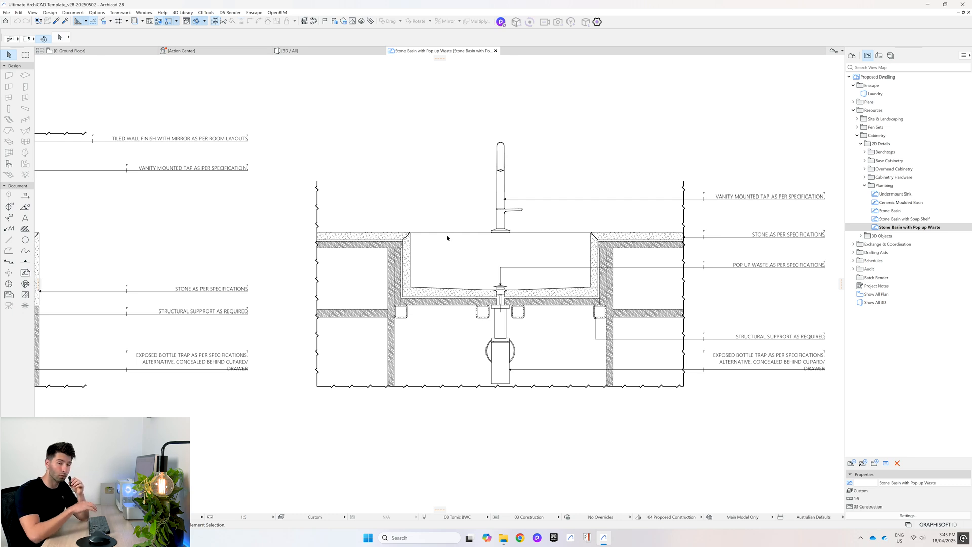
mouse_move(538, 331)
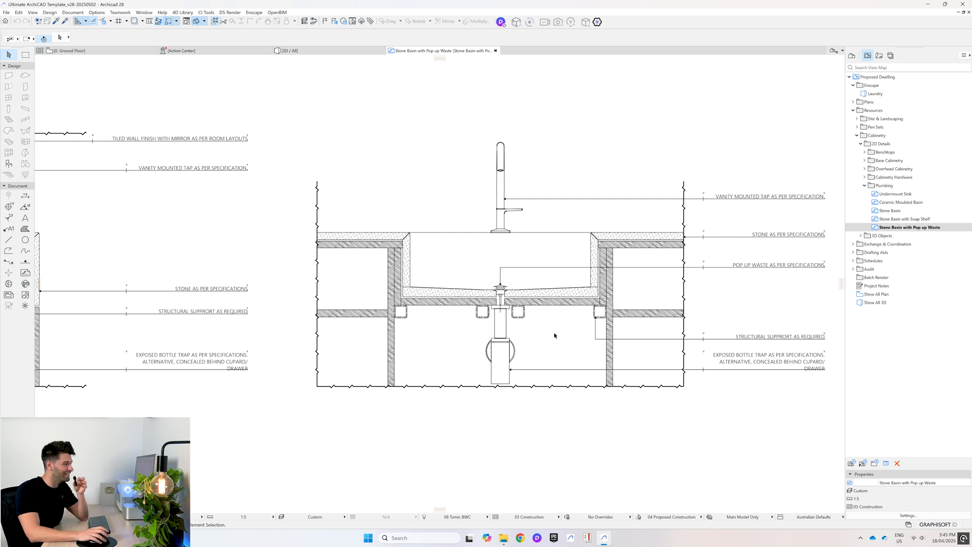
mouse_move(597, 354)
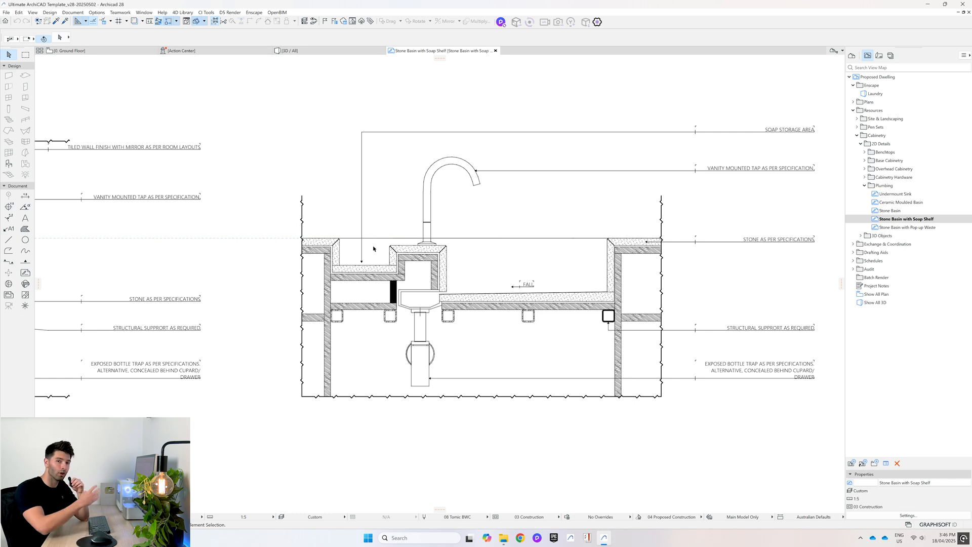
mouse_move(383, 239)
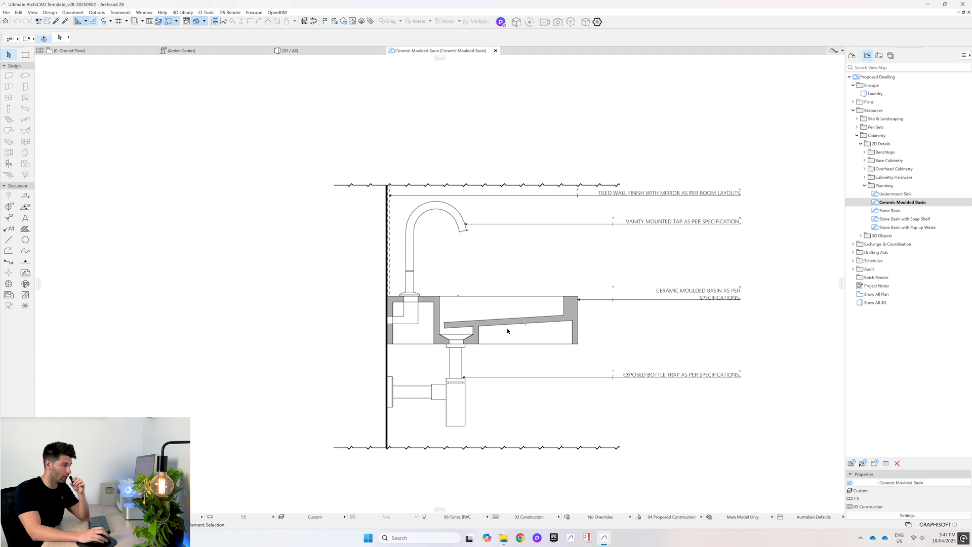
mouse_move(551, 355)
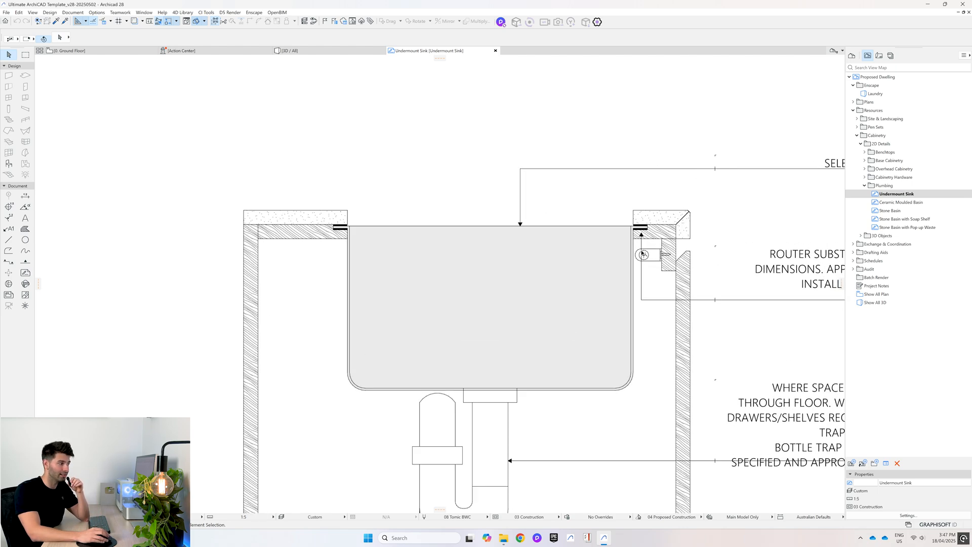
mouse_move(657, 223)
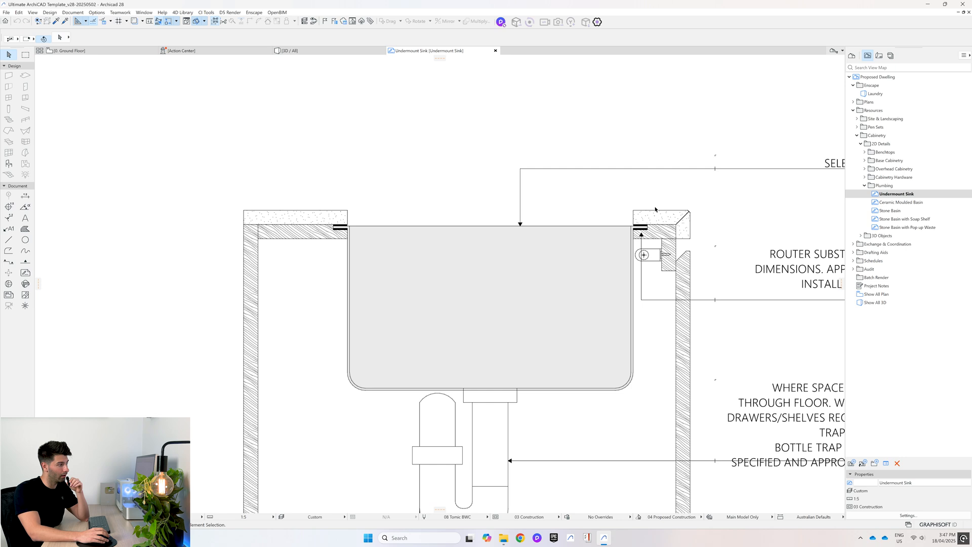
mouse_move(643, 234)
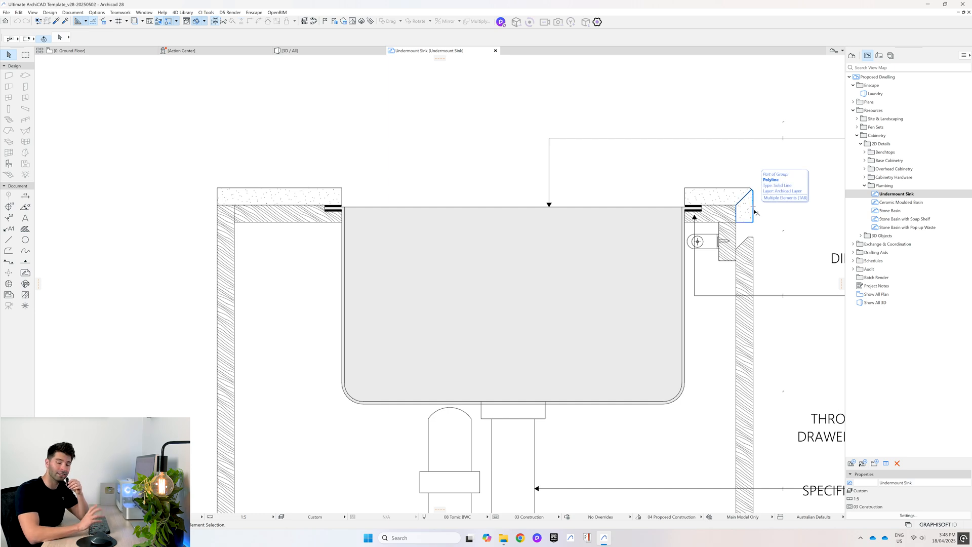
mouse_move(610, 229)
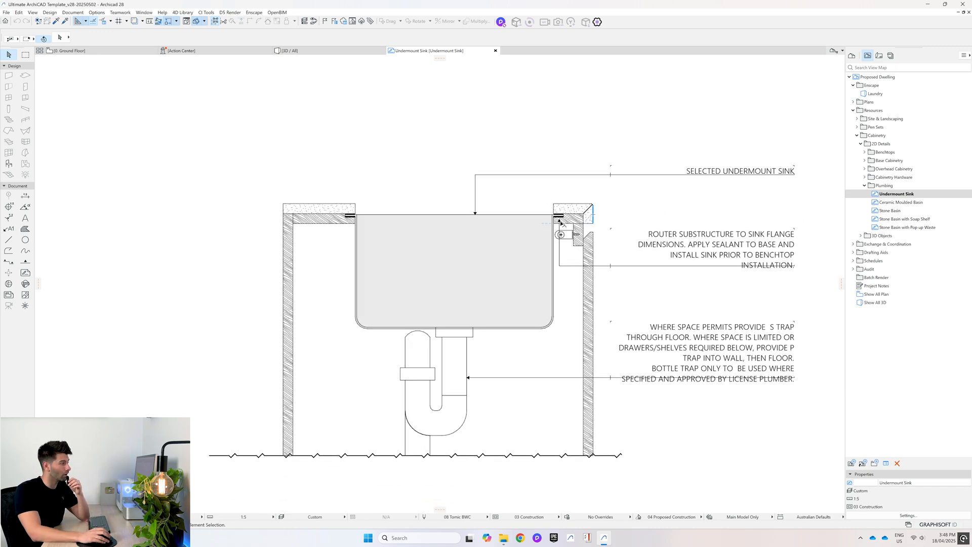
mouse_move(566, 208)
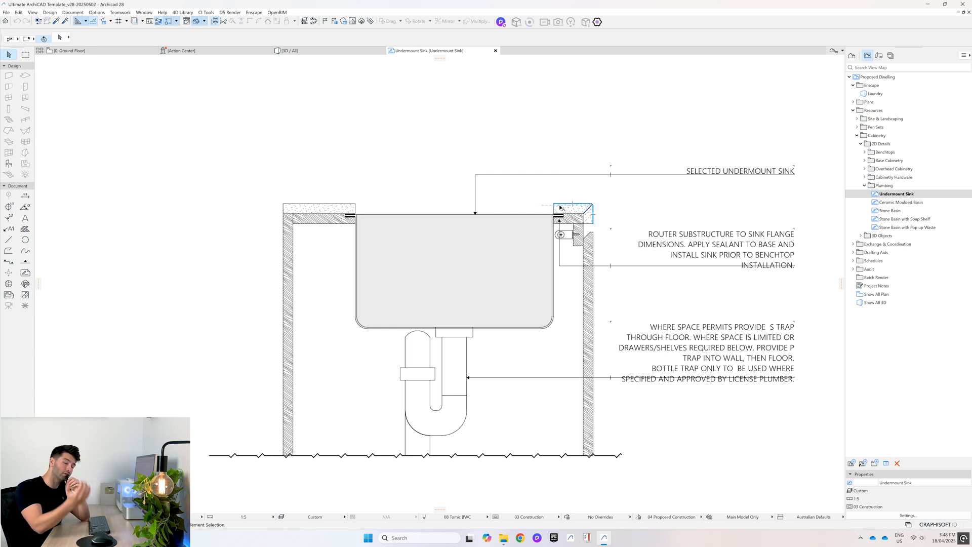
mouse_move(560, 208)
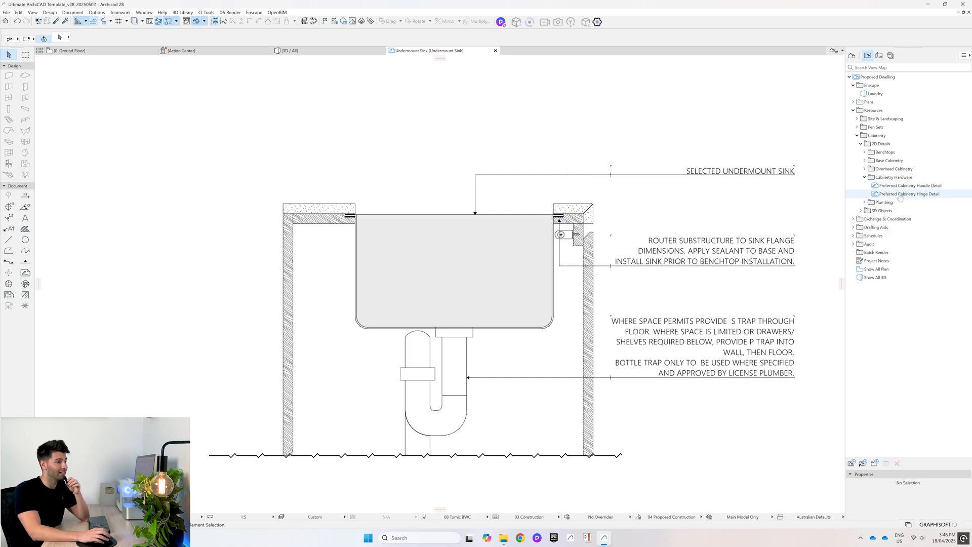
click(912, 186)
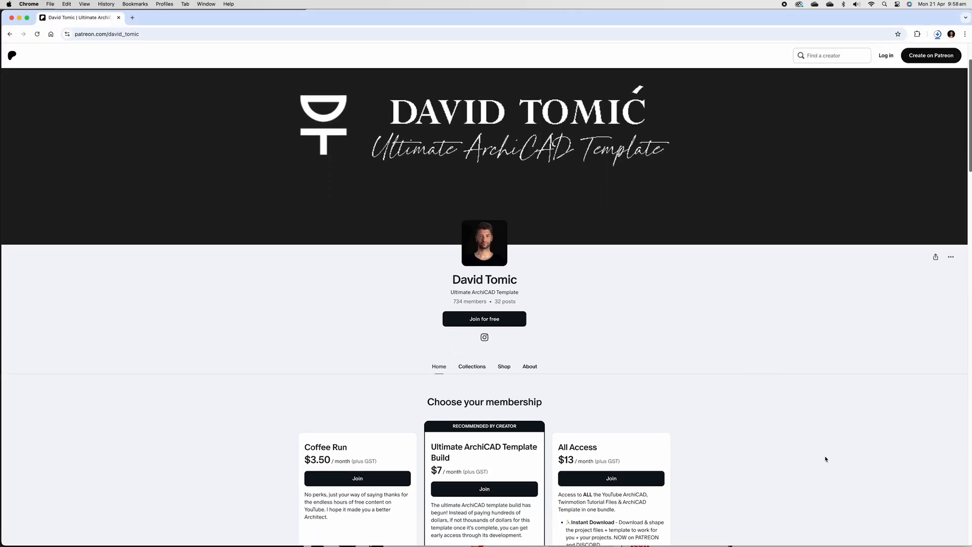
Scroll the Patreon creator page down to the three membership tiers
scroll(down, 3)
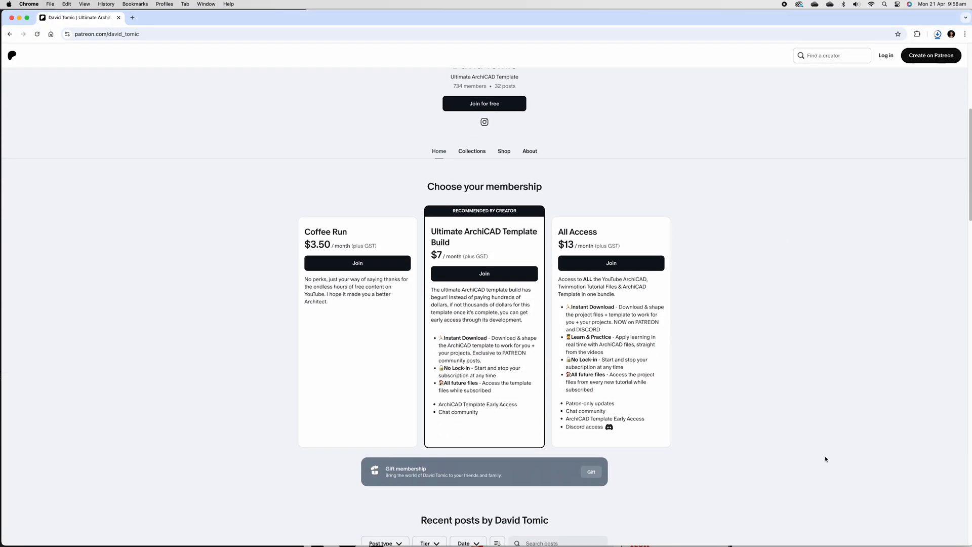
scroll(down, 3)
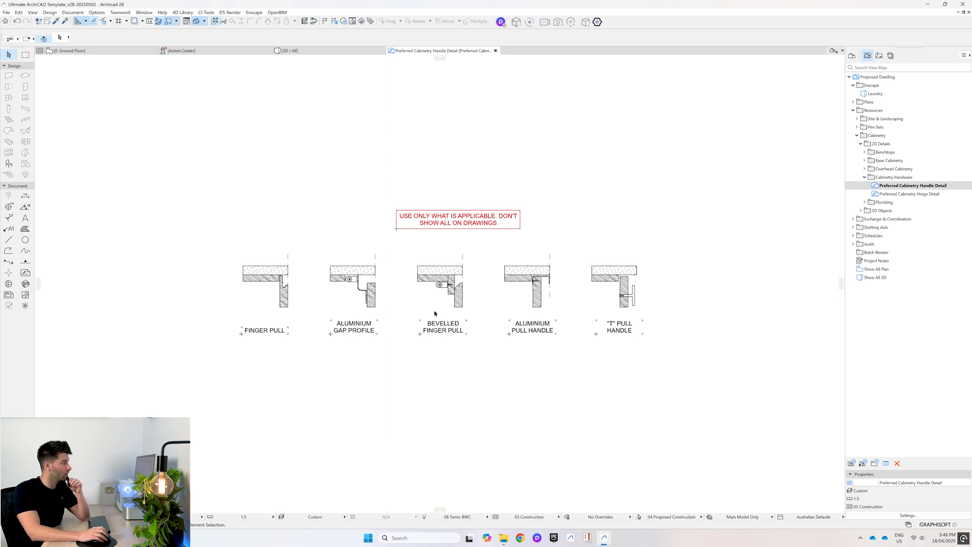
mouse_move(389, 327)
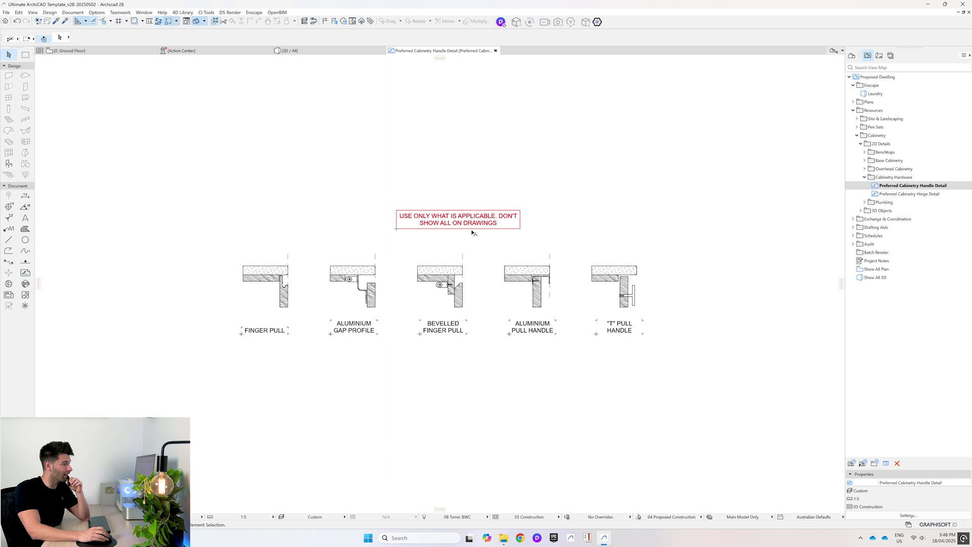
mouse_move(617, 306)
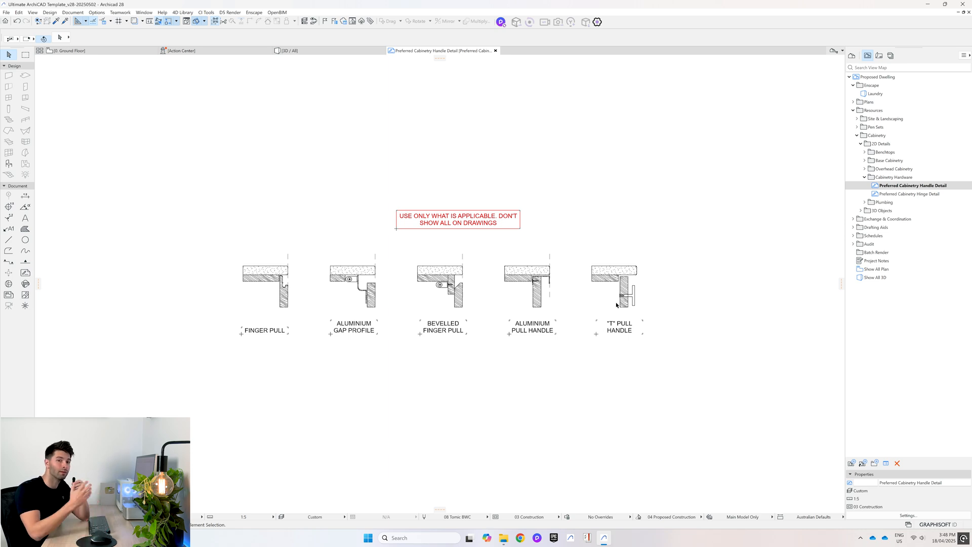
mouse_move(523, 300)
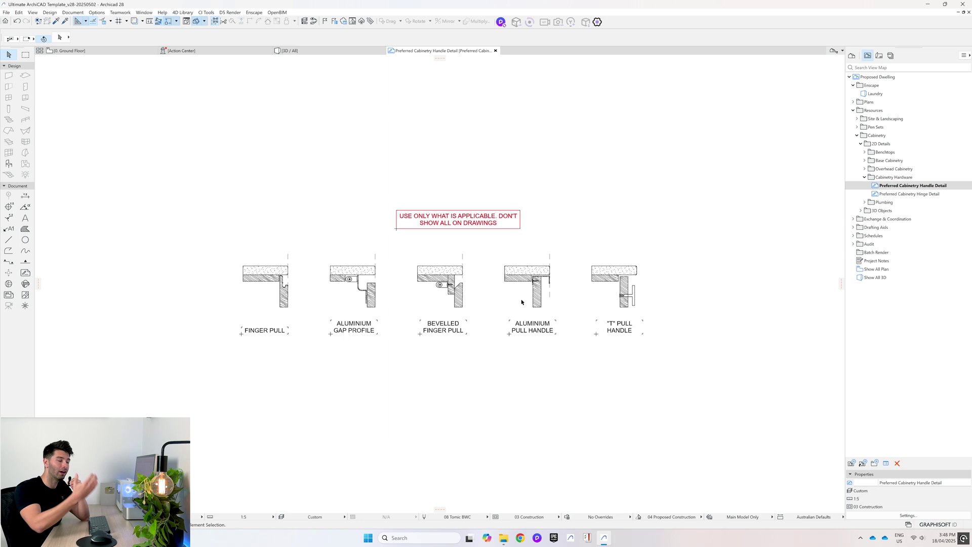
mouse_move(498, 340)
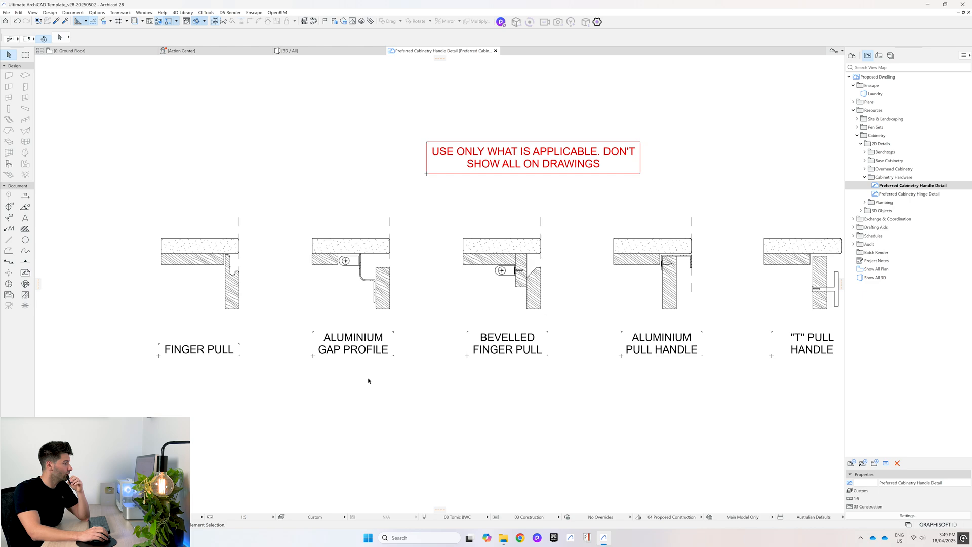
mouse_move(288, 53)
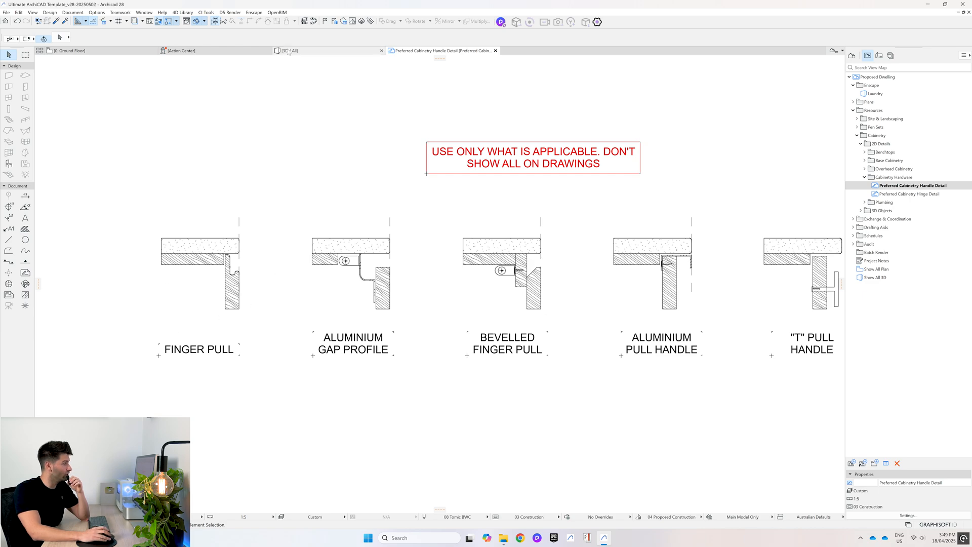
Switch back to Archicad to reach the Preferred Cabinetry Handle Detail
click(288, 50)
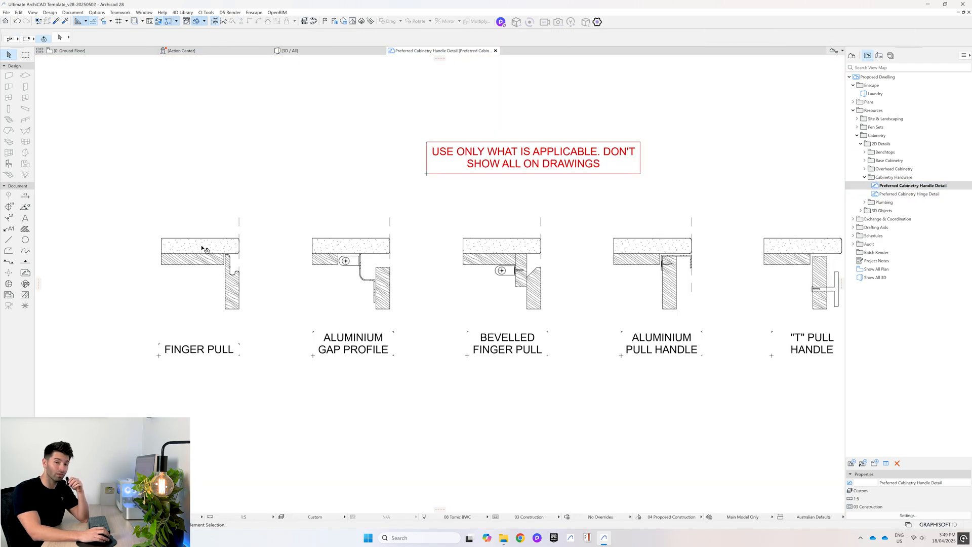
mouse_move(359, 289)
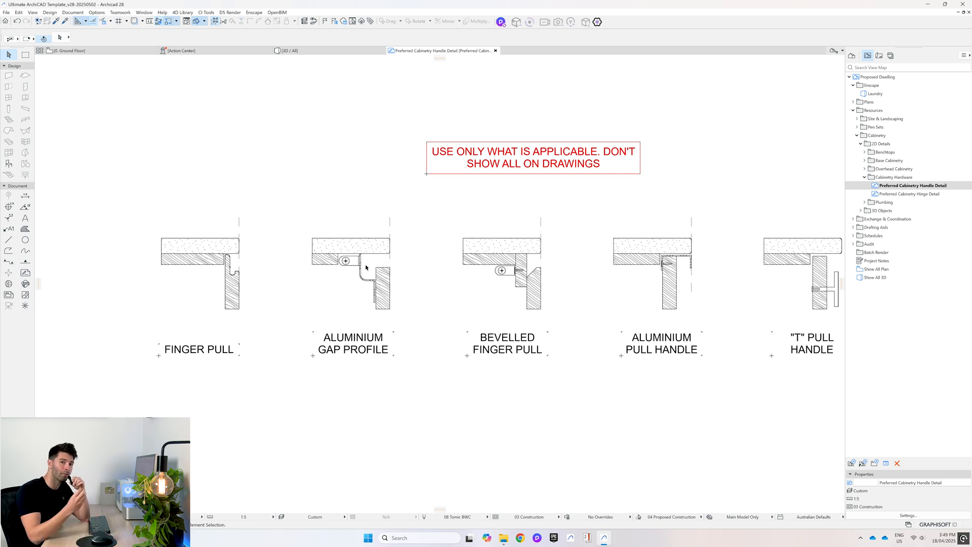
mouse_move(344, 246)
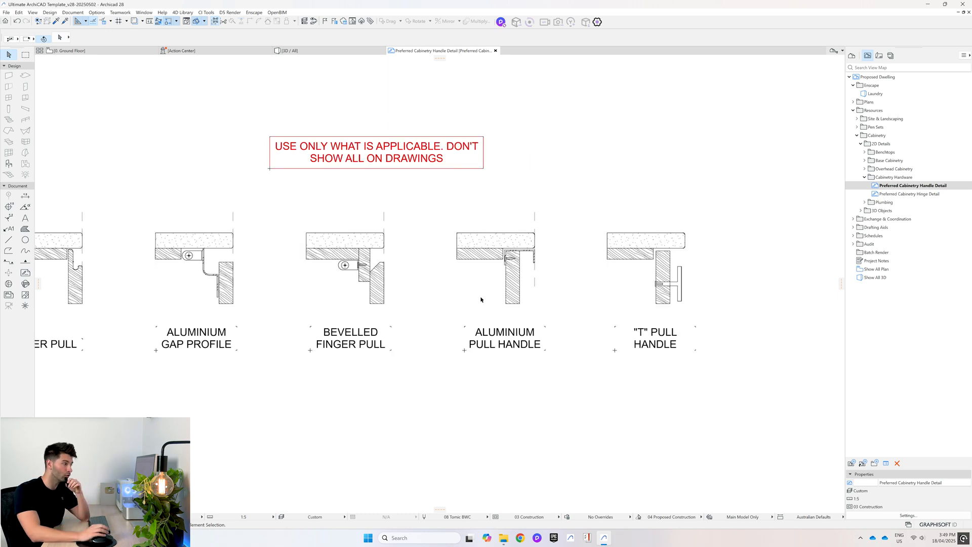
mouse_move(537, 317)
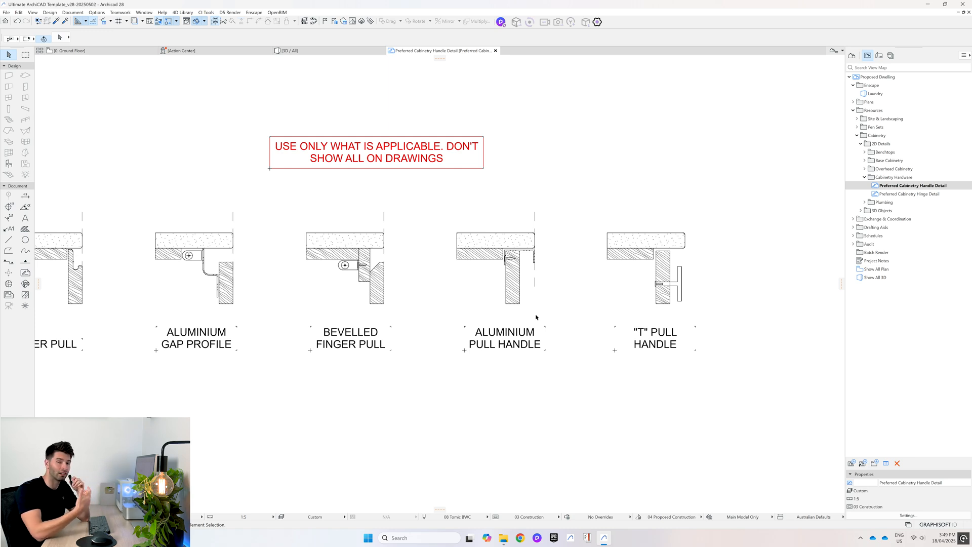
mouse_move(694, 297)
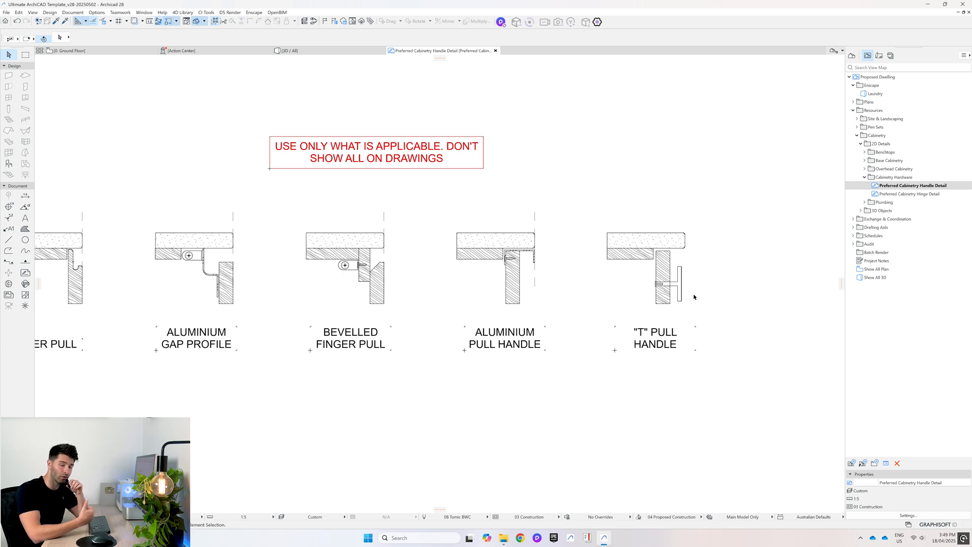
mouse_move(692, 277)
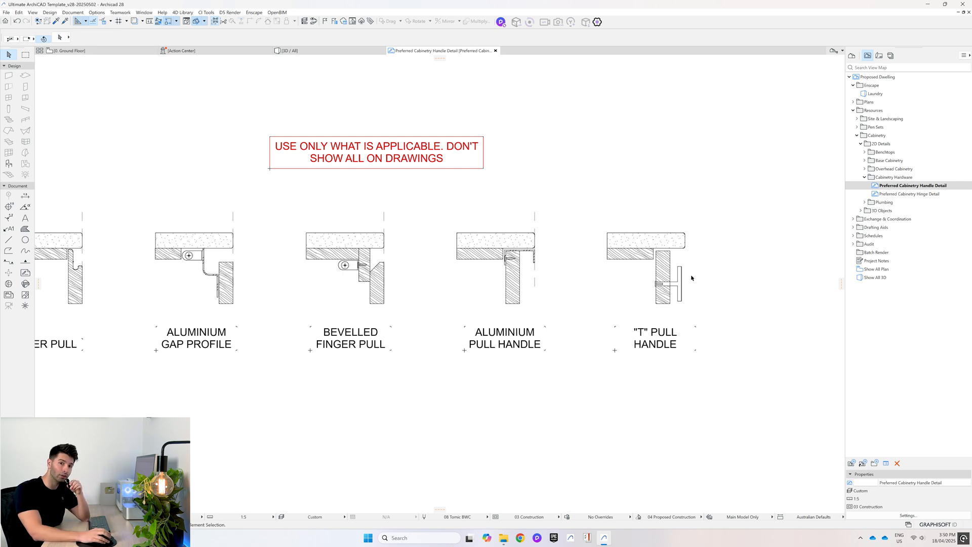
mouse_move(673, 290)
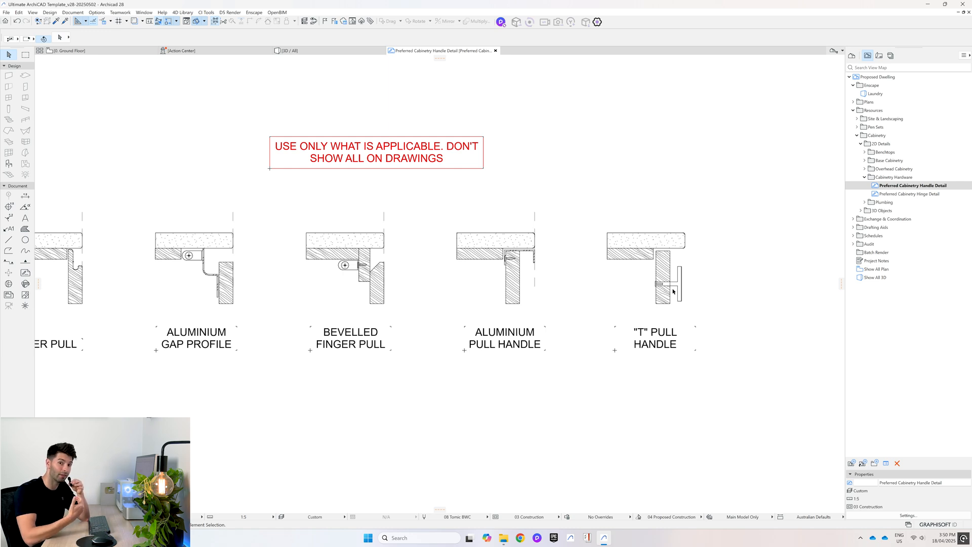
mouse_move(674, 286)
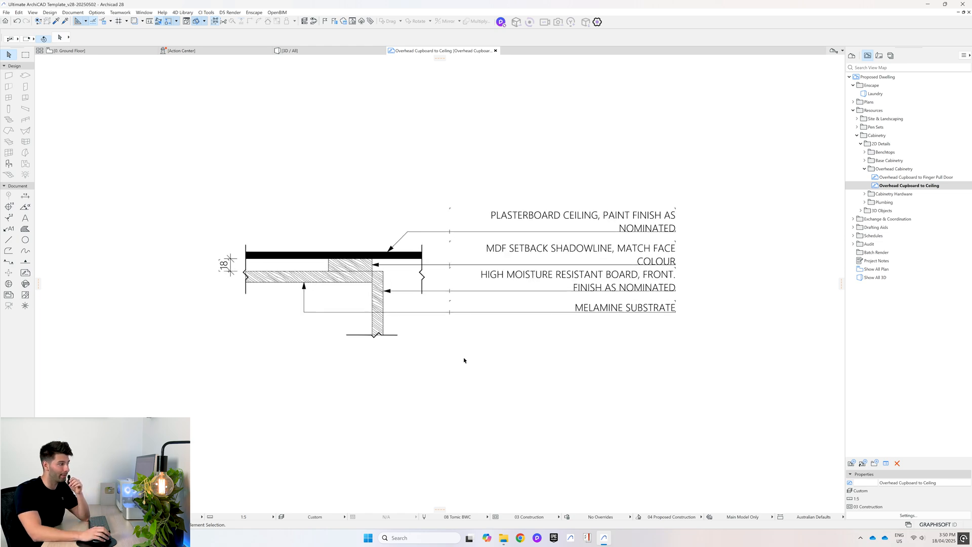
mouse_move(241, 280)
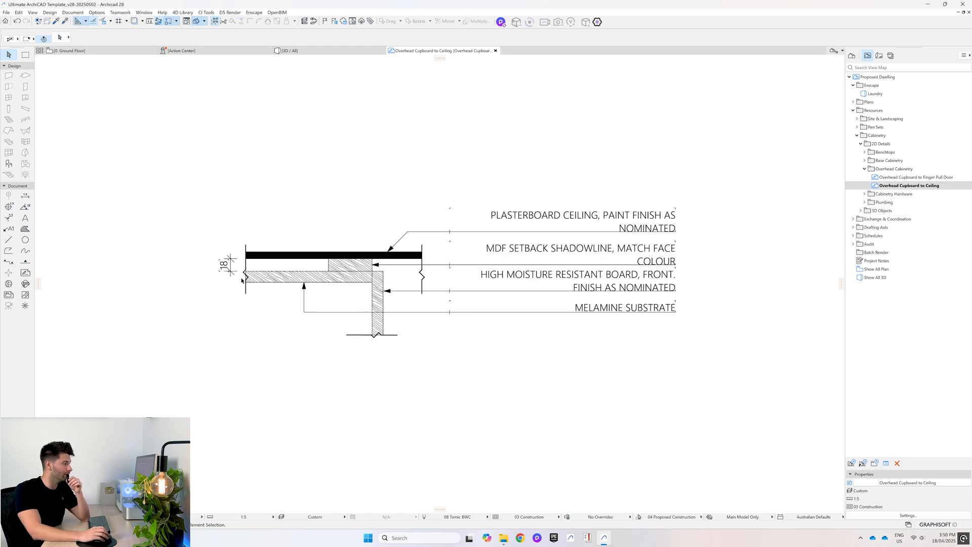
mouse_move(385, 328)
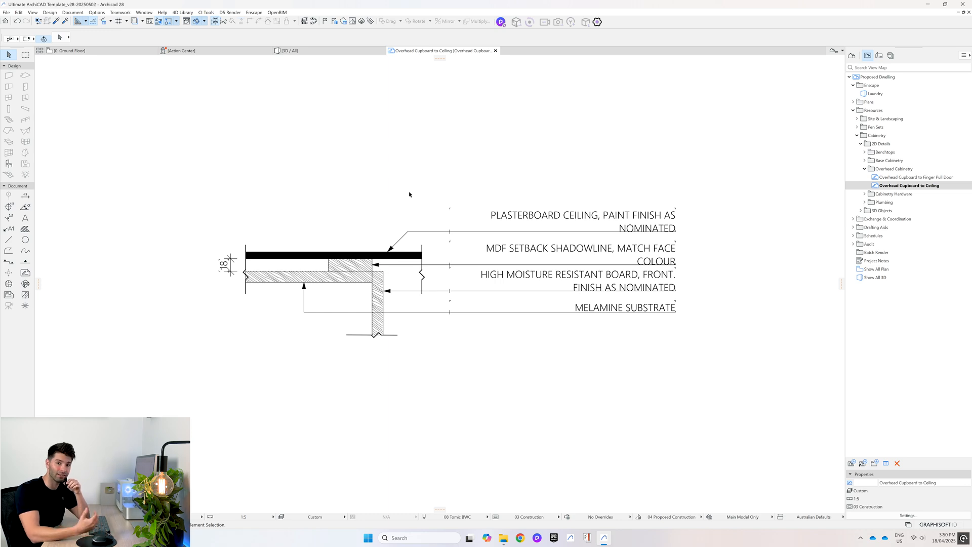
mouse_move(512, 298)
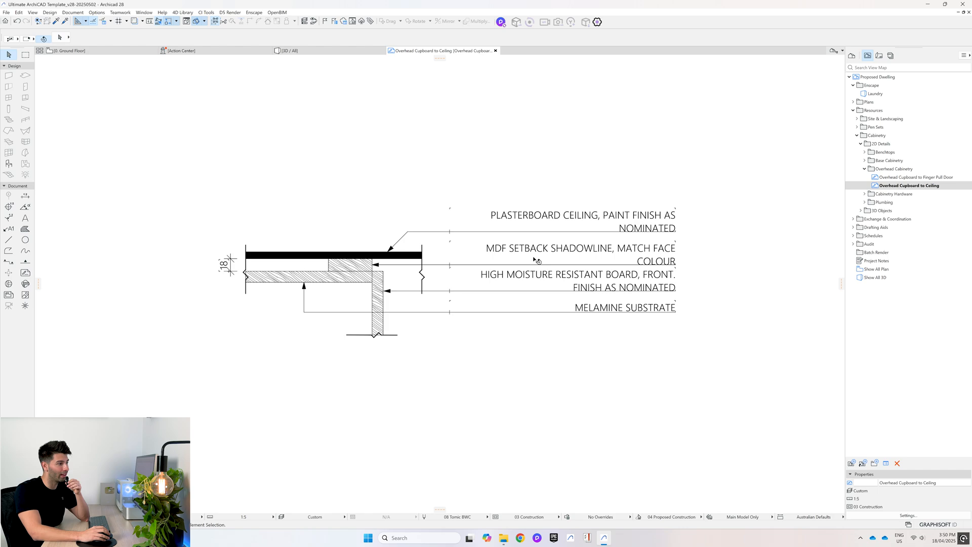
Open the Overhead Cupboard to Finger Pull Door detail from Overhead Cabinetry
double_click(904, 176)
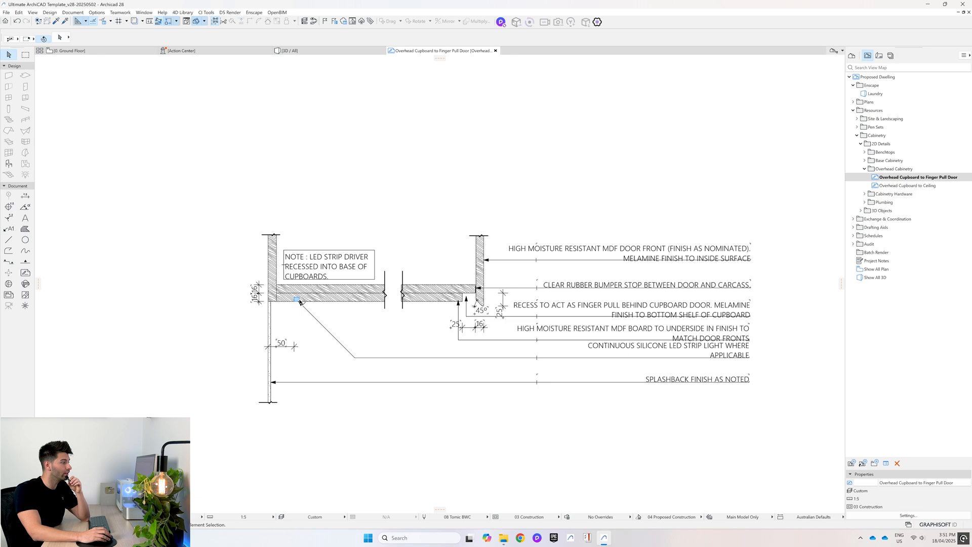
mouse_move(462, 302)
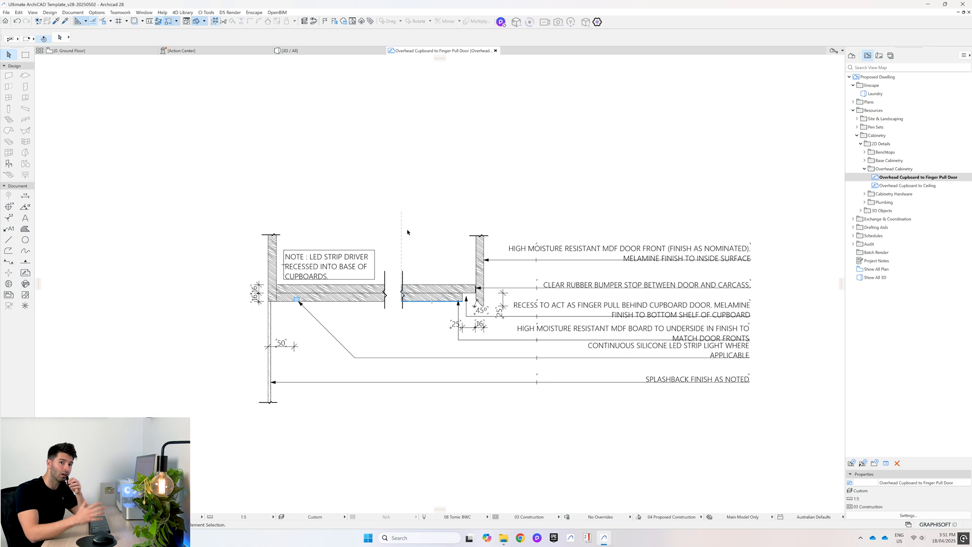
mouse_move(438, 314)
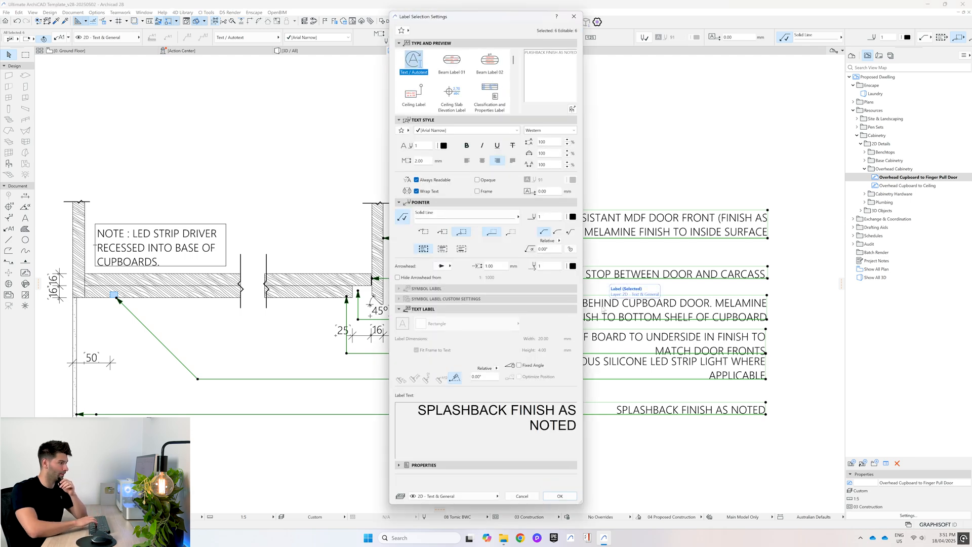
click(559, 496)
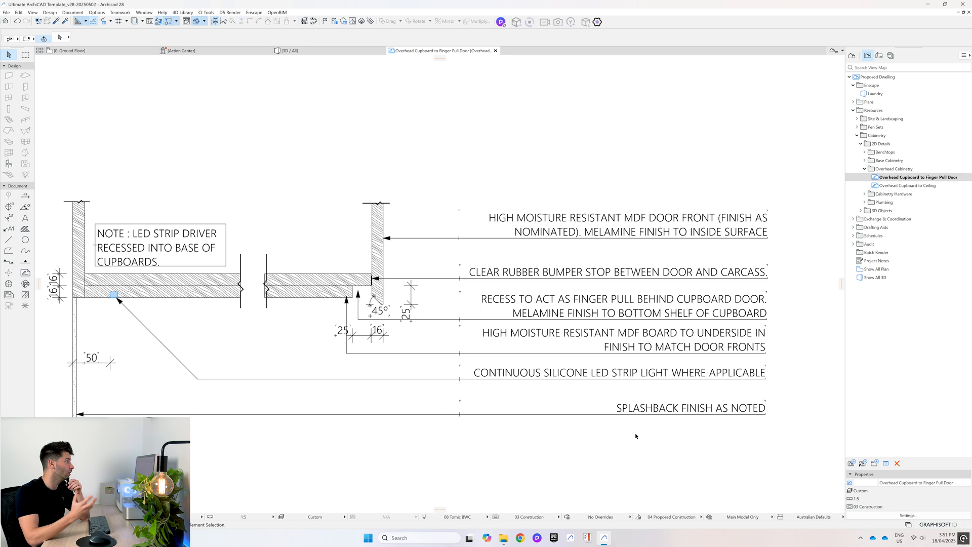
mouse_move(375, 436)
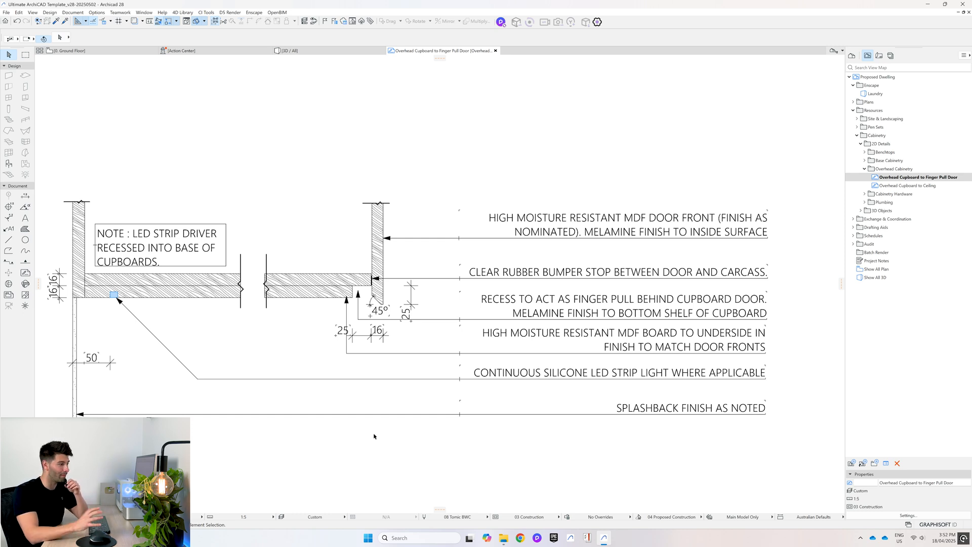
click(865, 160)
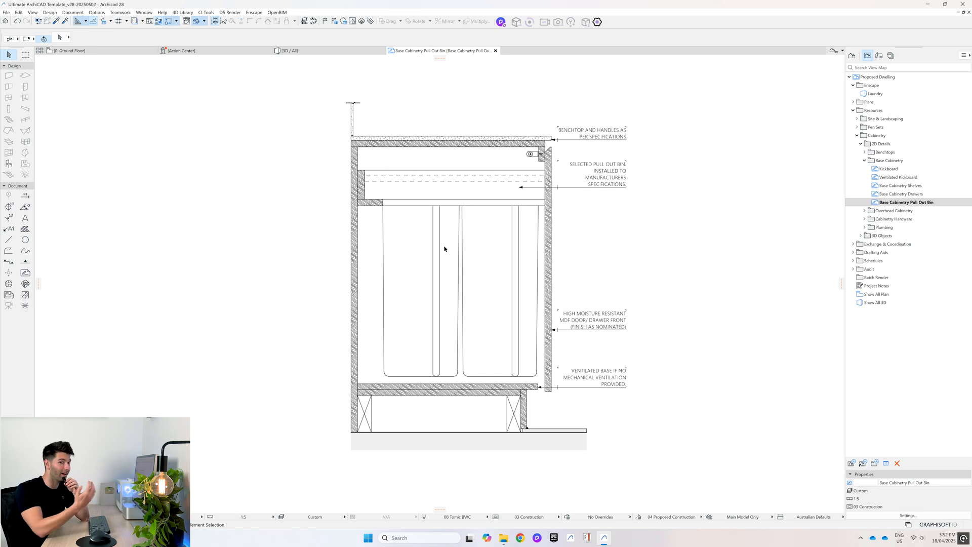
mouse_move(547, 397)
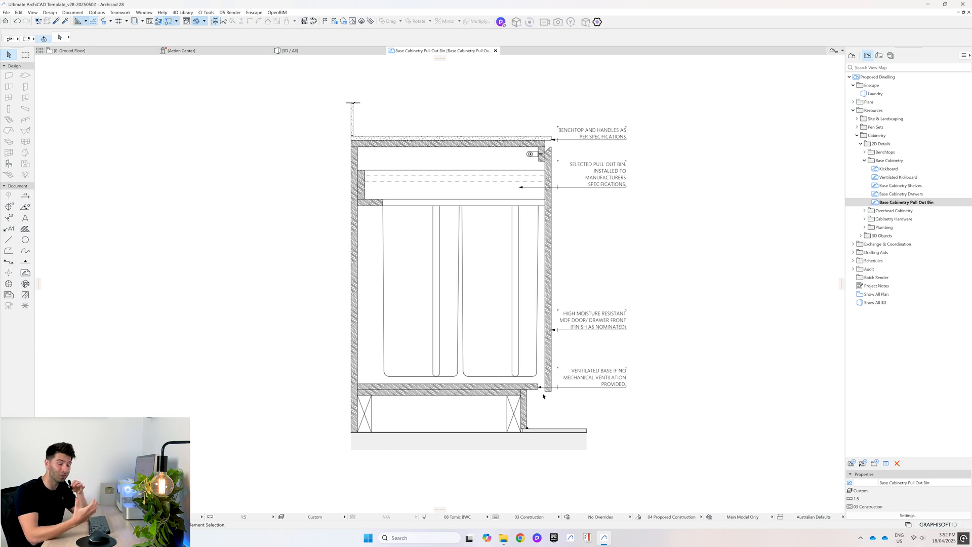
mouse_move(674, 358)
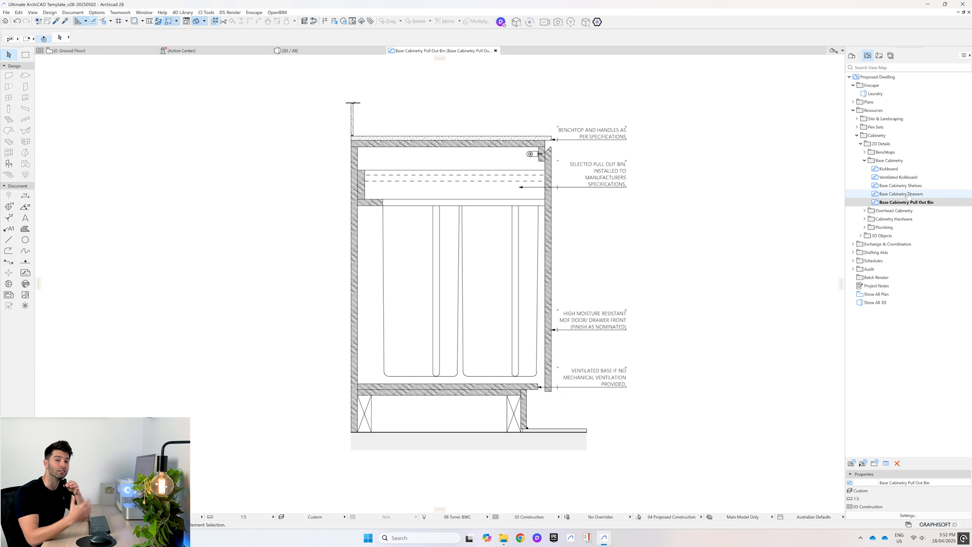
mouse_move(517, 243)
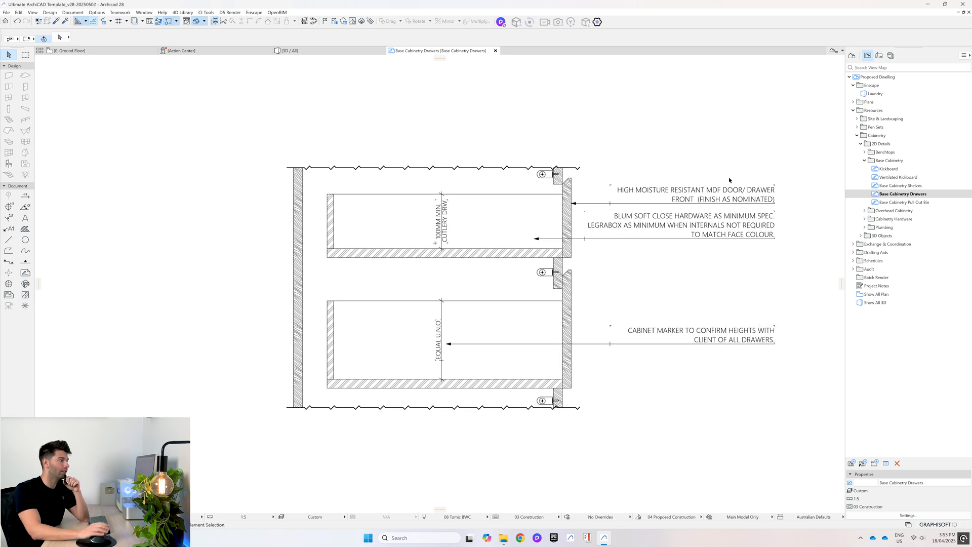
mouse_move(553, 298)
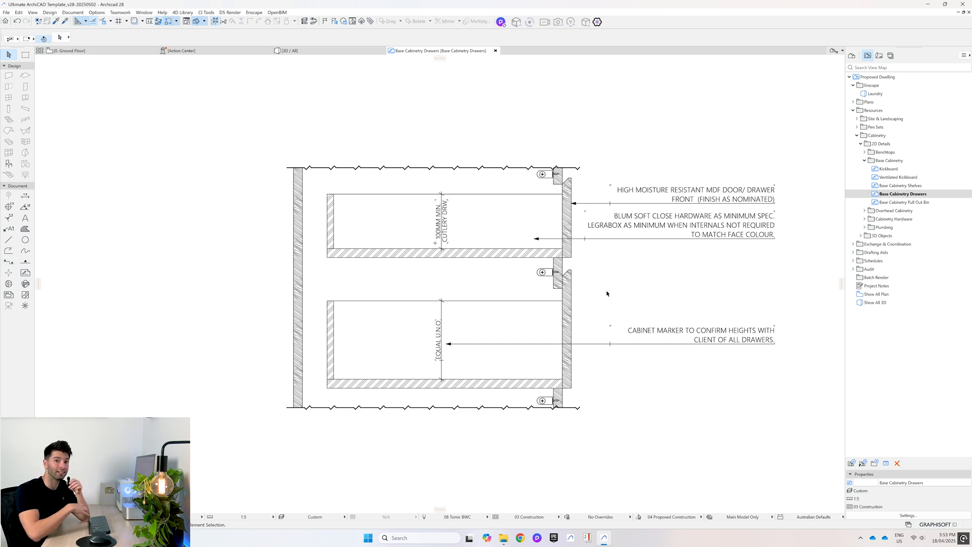
mouse_move(677, 246)
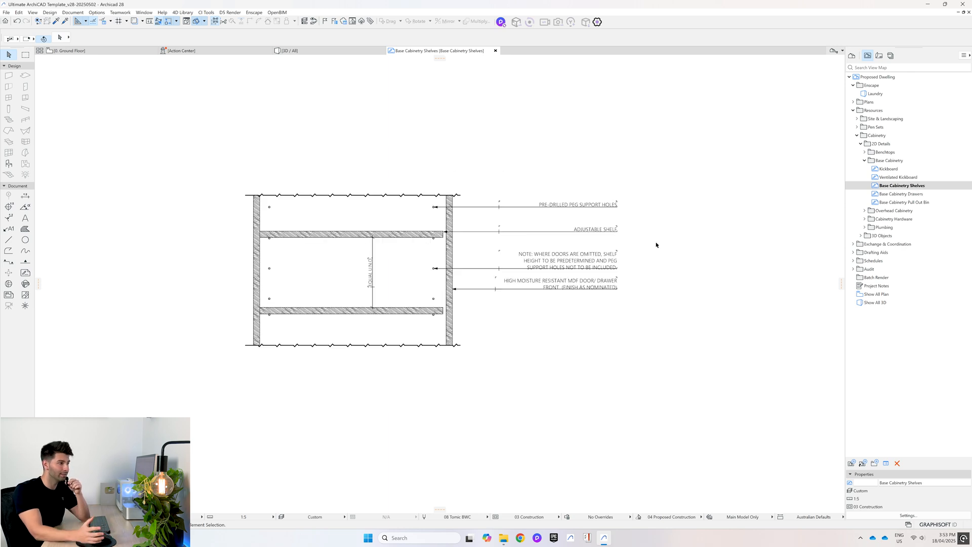
mouse_move(459, 306)
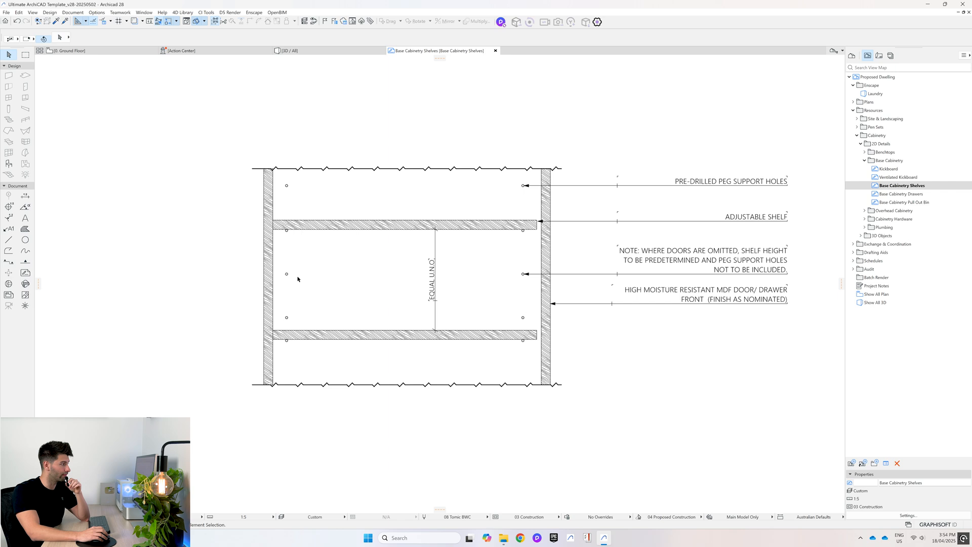
mouse_move(370, 310)
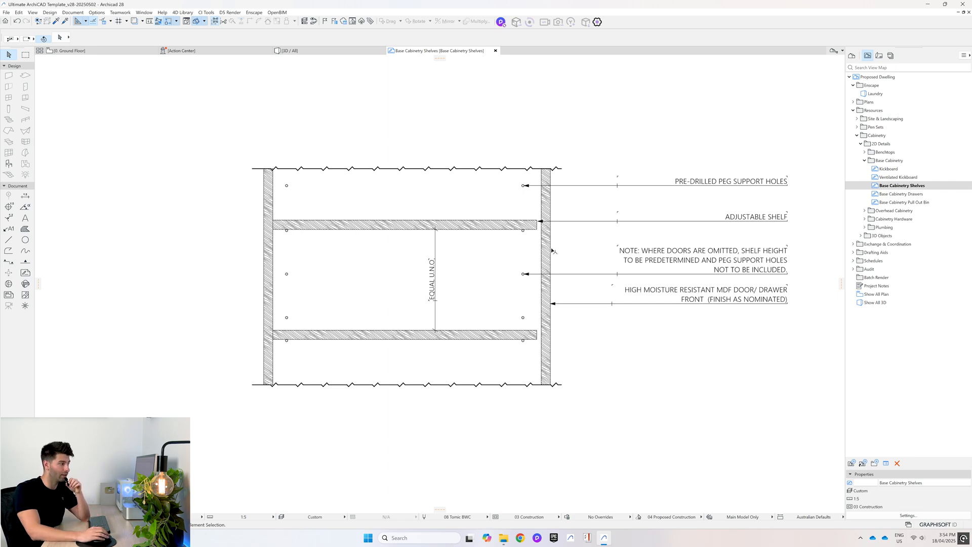
mouse_move(515, 273)
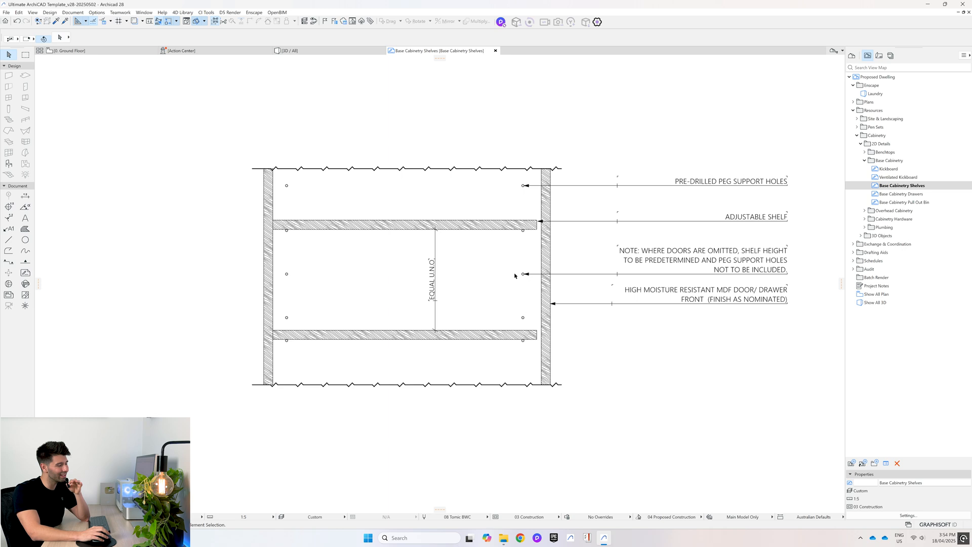
mouse_move(545, 310)
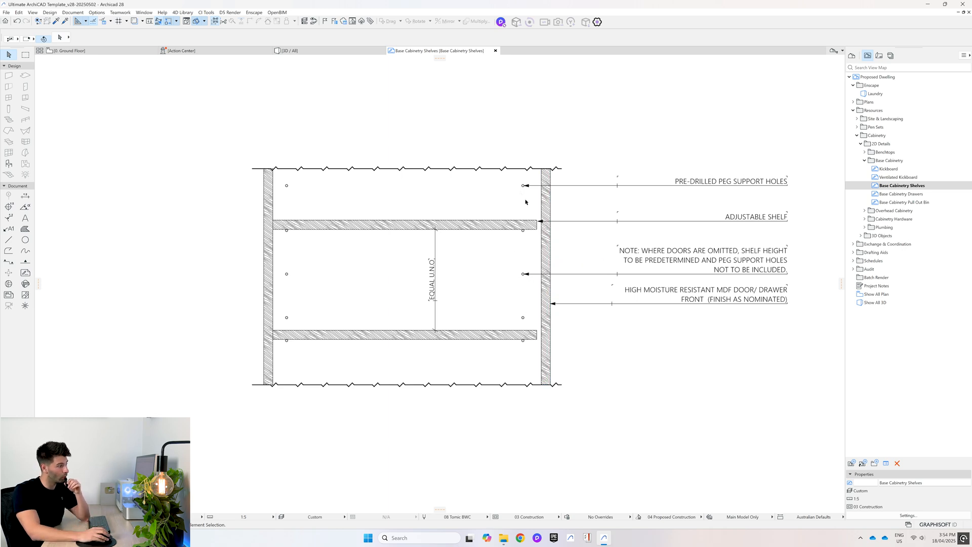
mouse_move(532, 358)
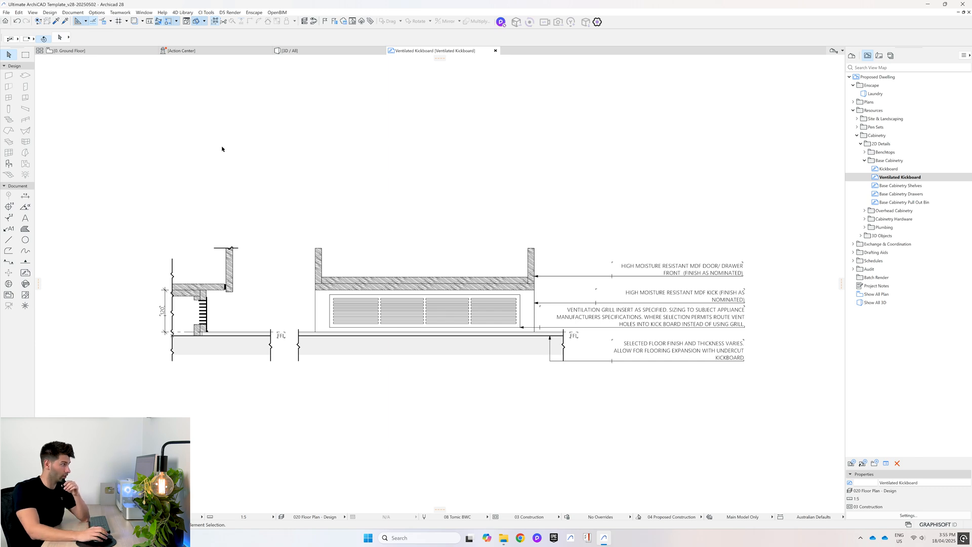
mouse_move(176, 221)
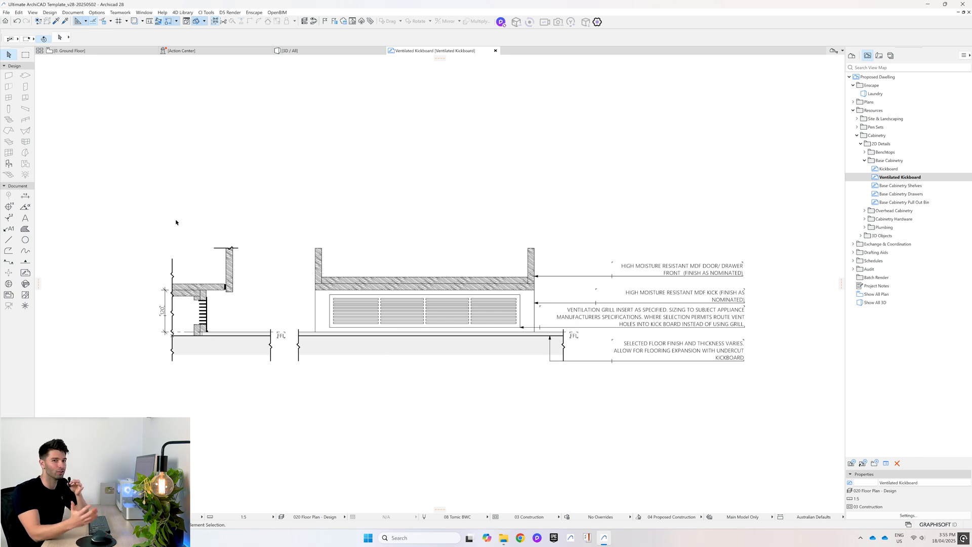
mouse_move(243, 262)
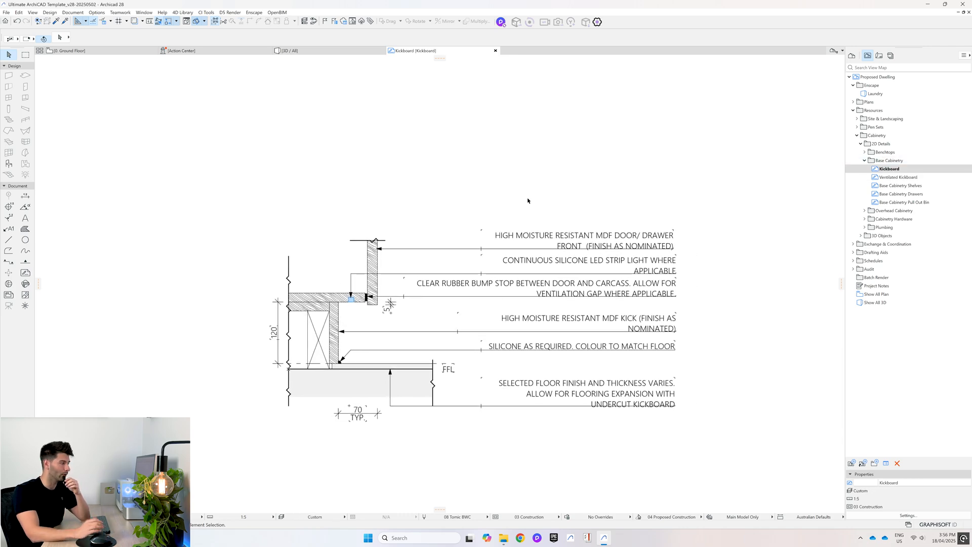
Select the Kickboard view under Base Cabinetry in the View Map
click(351, 299)
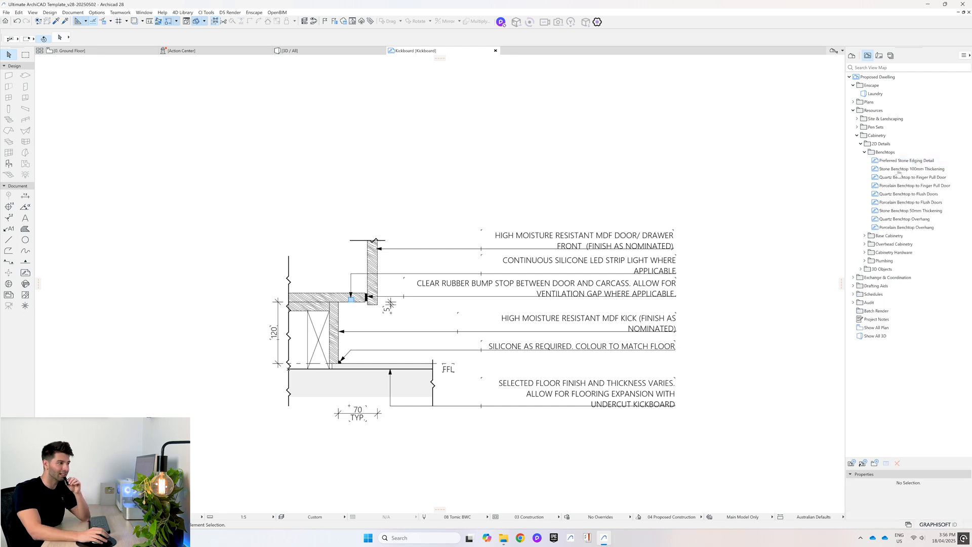
Expand the Benchtops folder toward the Porcelain Benchtop to Flush Doors detail
click(906, 227)
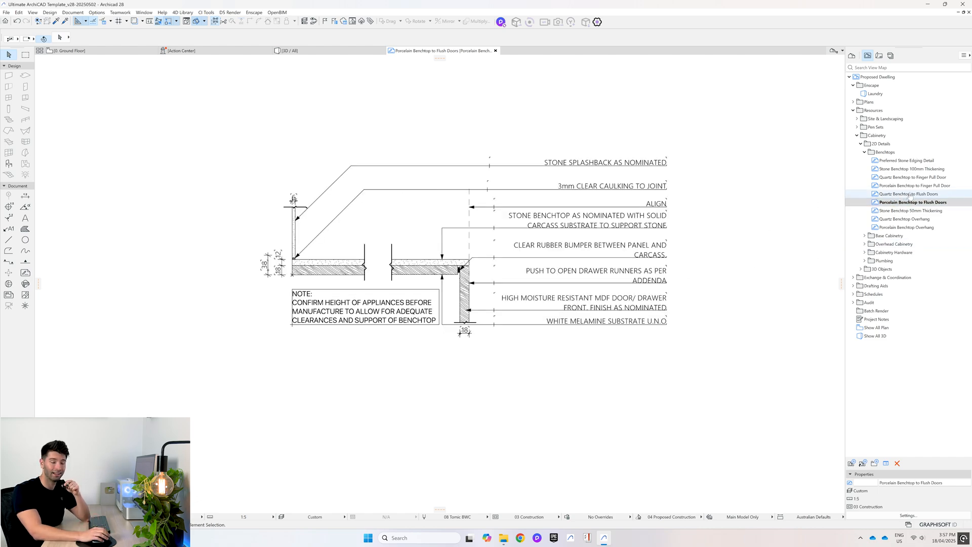
Open Quartz Benchtop to Flush Doors, then Quartz Benchtop to Bevel Pull Door
double_click(905, 194)
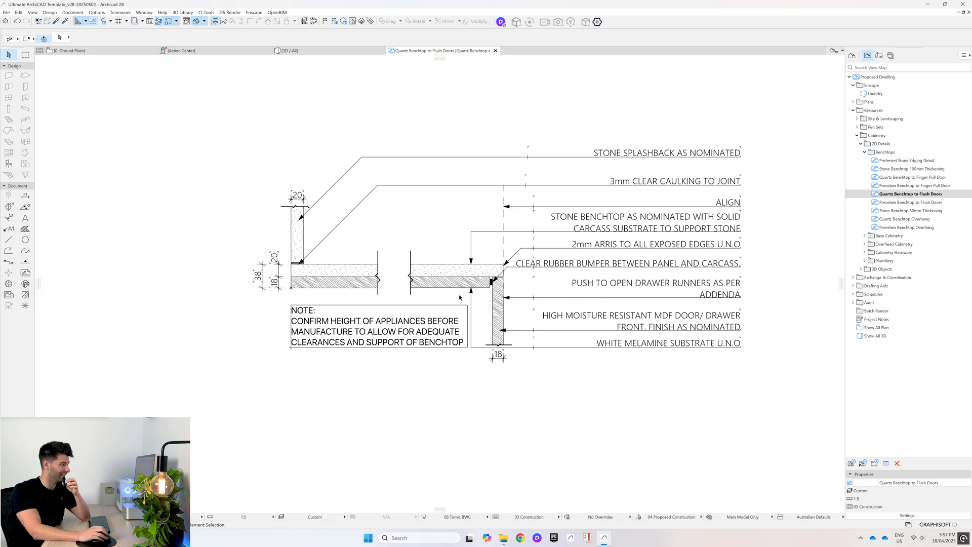
mouse_move(370, 272)
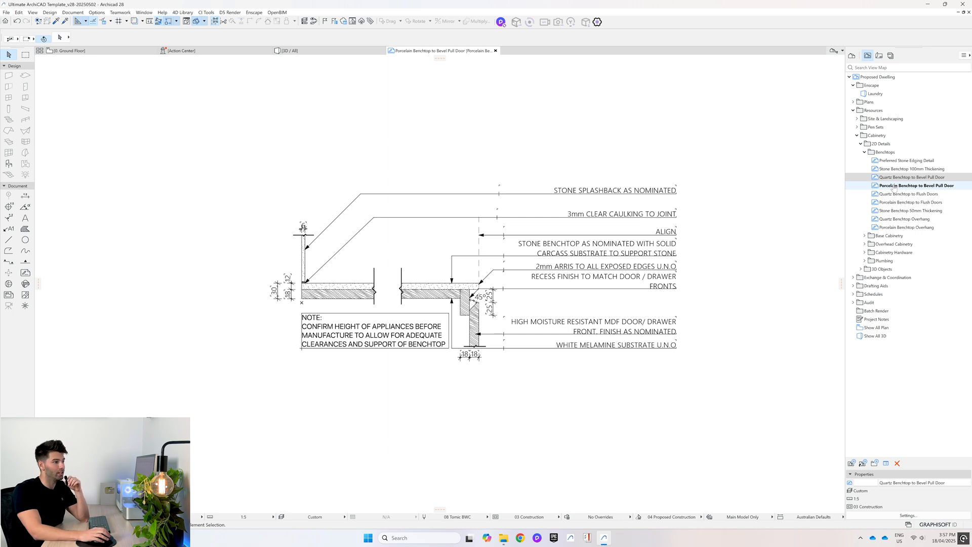
click(910, 177)
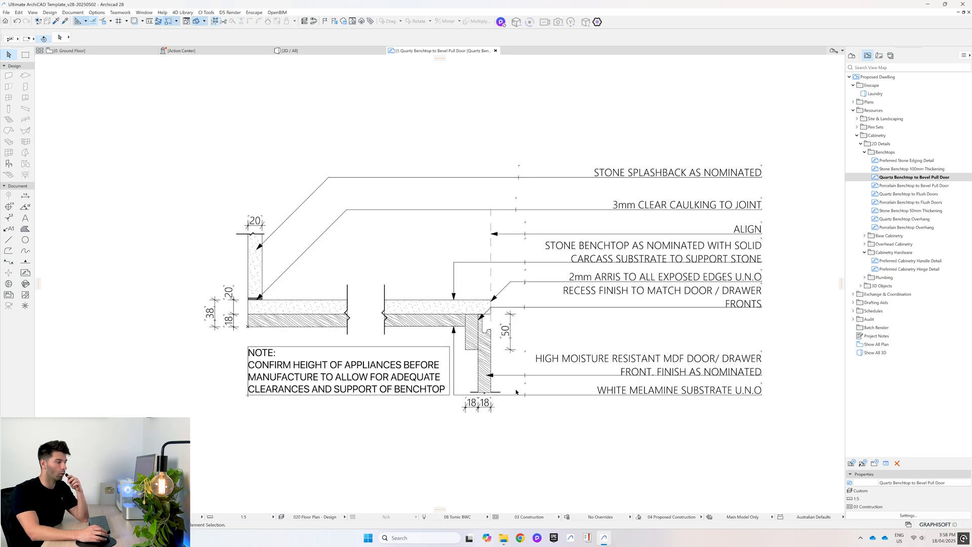
mouse_move(549, 351)
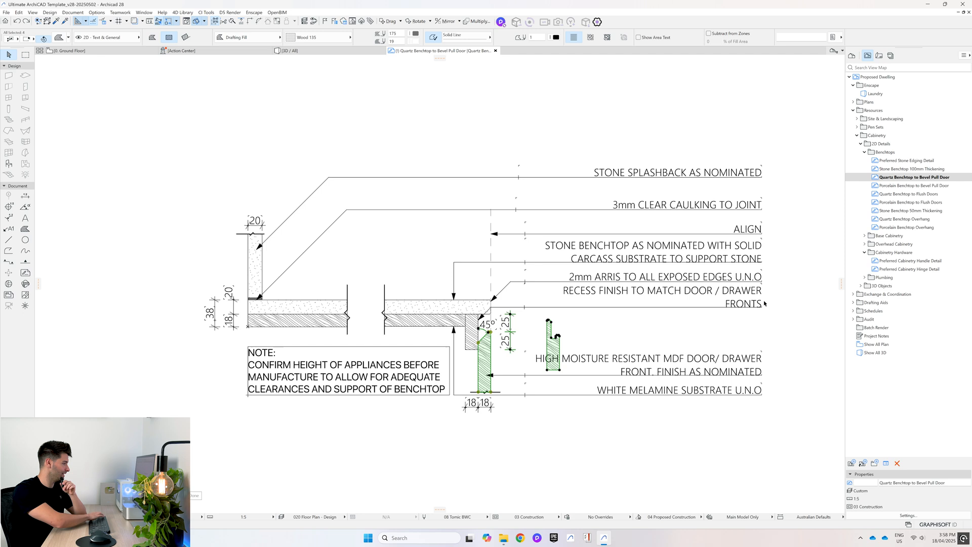
double_click(909, 168)
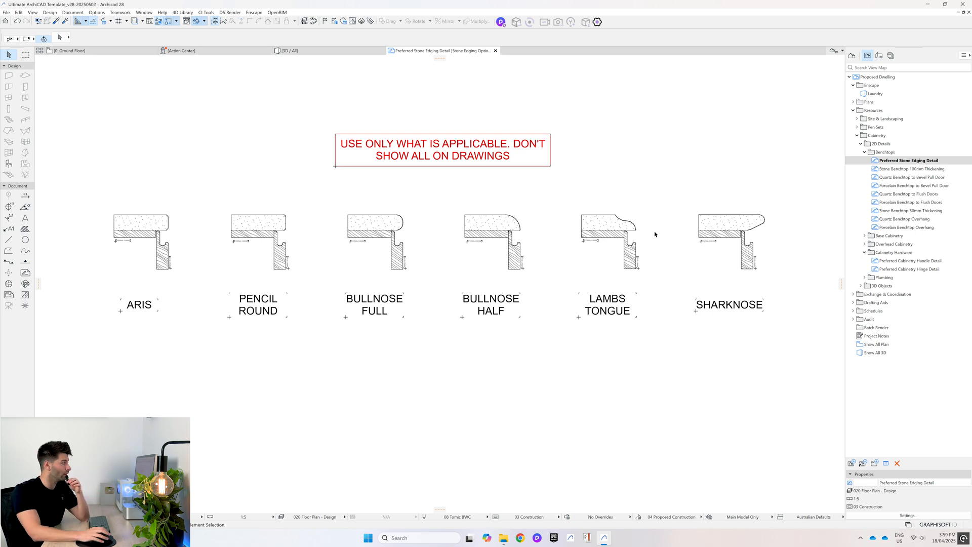
Zoom in on the pencil round and bullnose stone edge profiles
drag(192, 242, 93, 341)
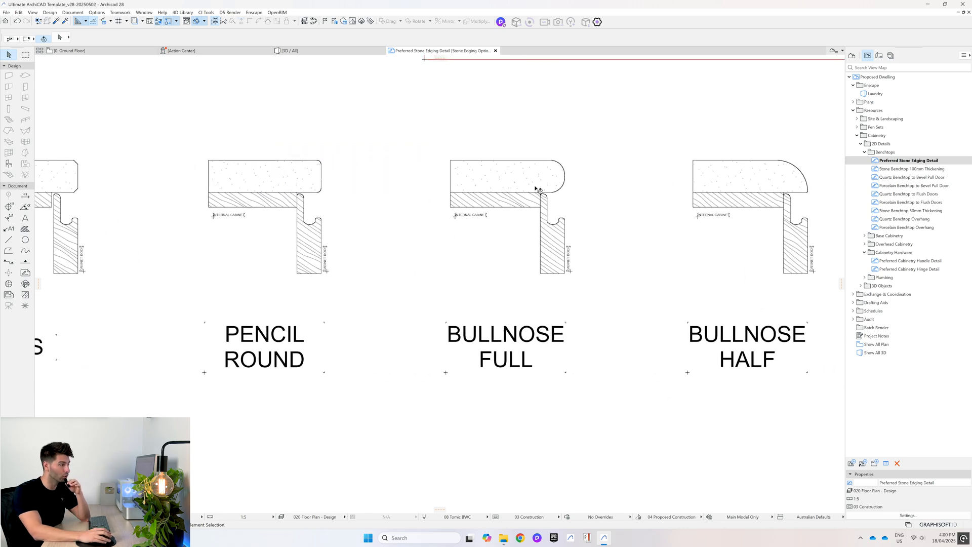
mouse_move(537, 188)
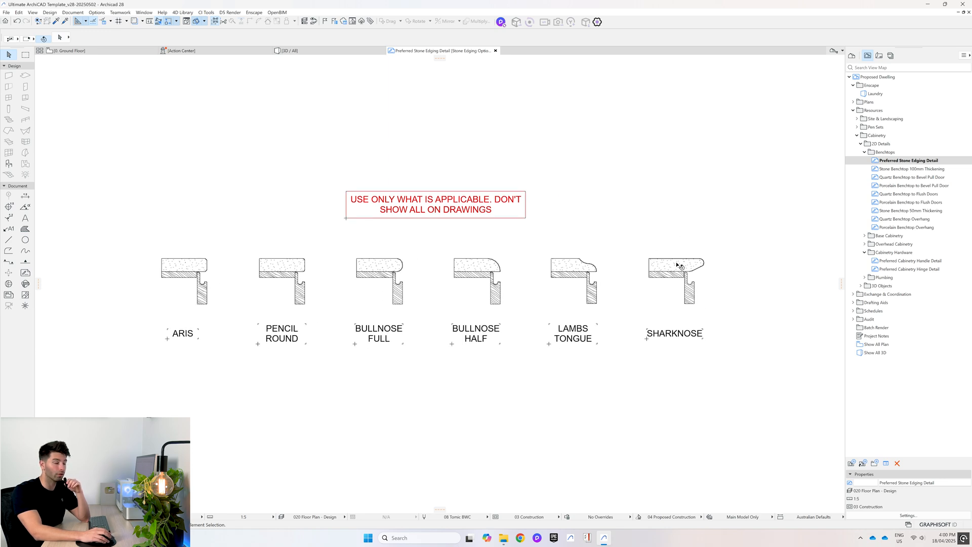
mouse_move(678, 263)
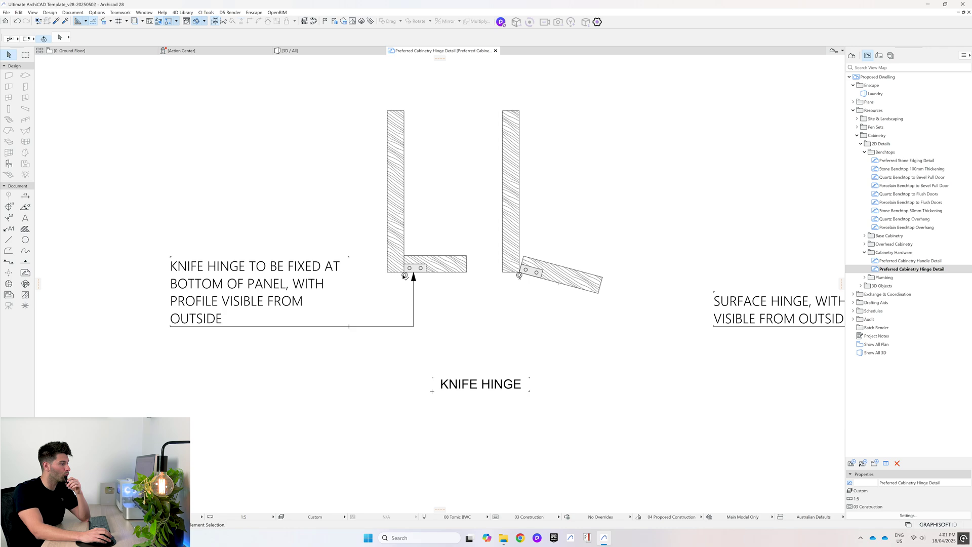
mouse_move(402, 274)
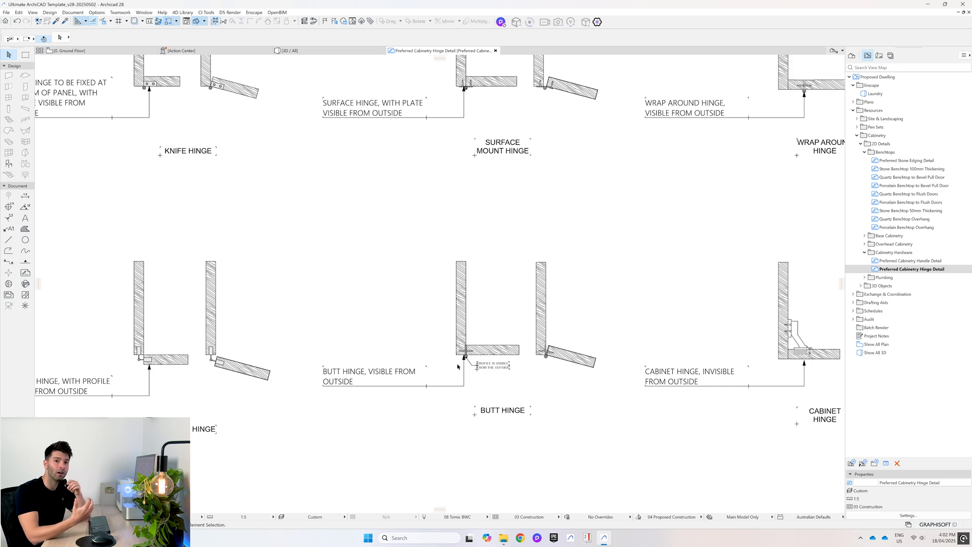
mouse_move(513, 373)
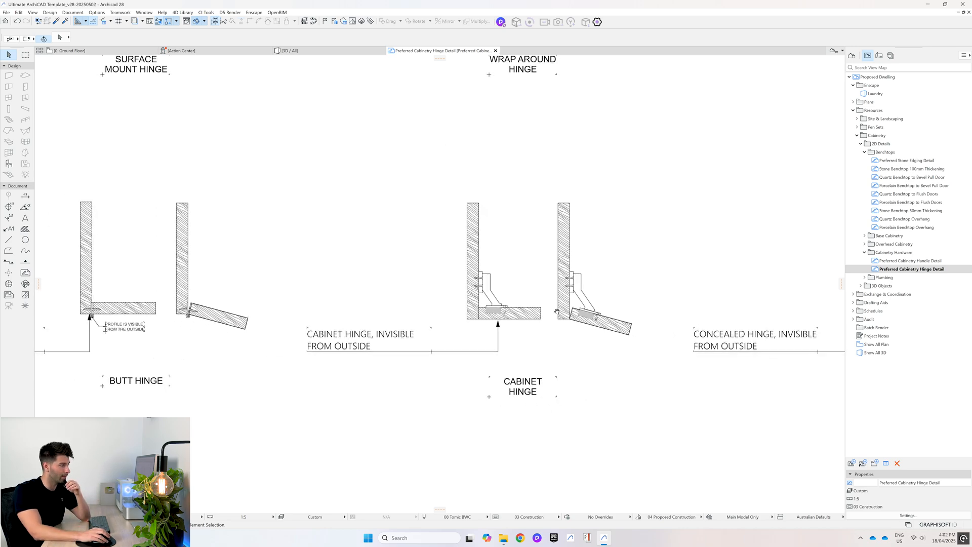
Scroll down the Preferred Cabinetry Hinge Detail to the lower hinge options
scroll(down, 3)
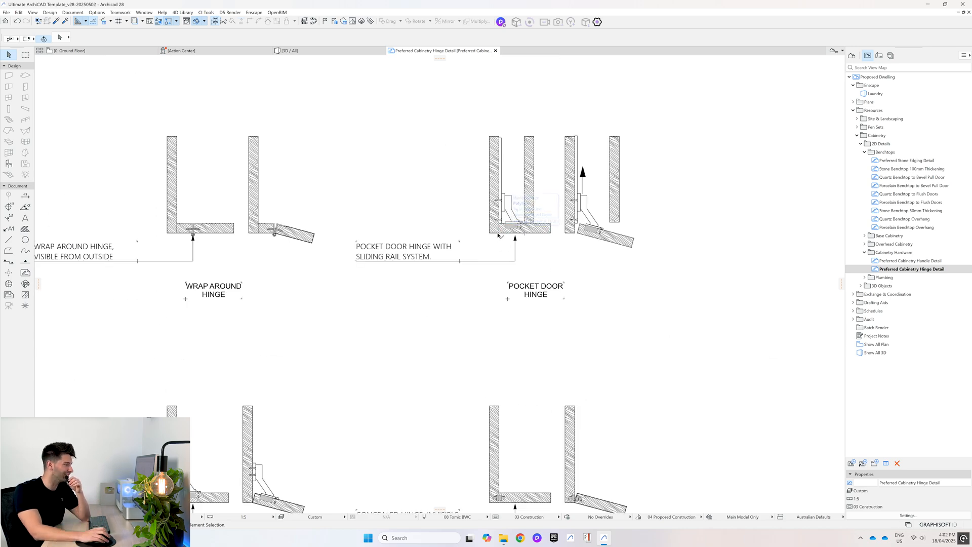